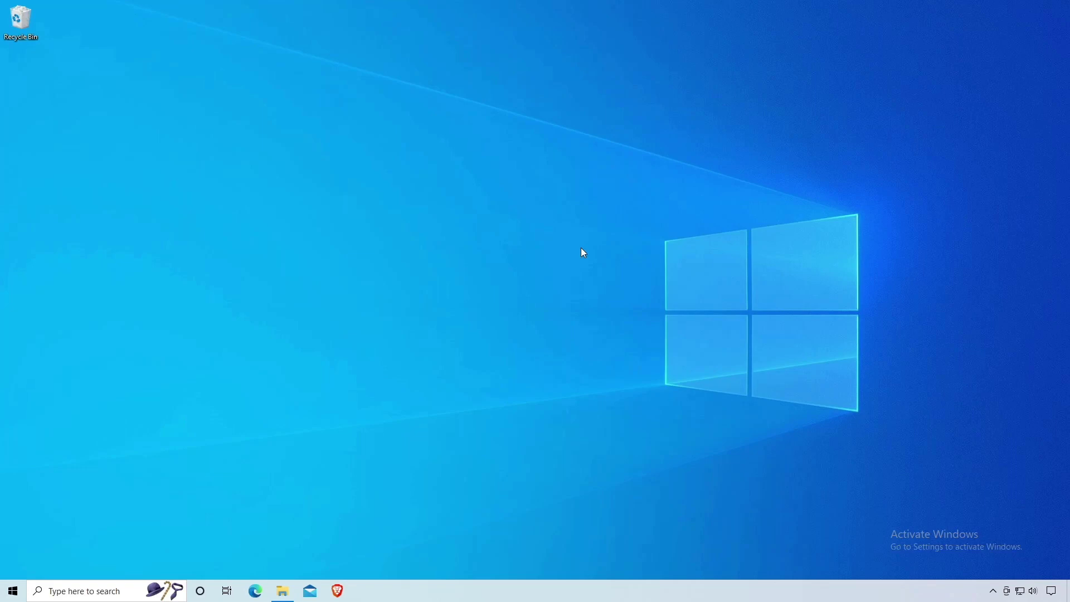
Step: Review Downloads (Rufus app, Windows 11 ISO), check the empty USB Drive (D:) in This PC, and return
left_click(281, 591)
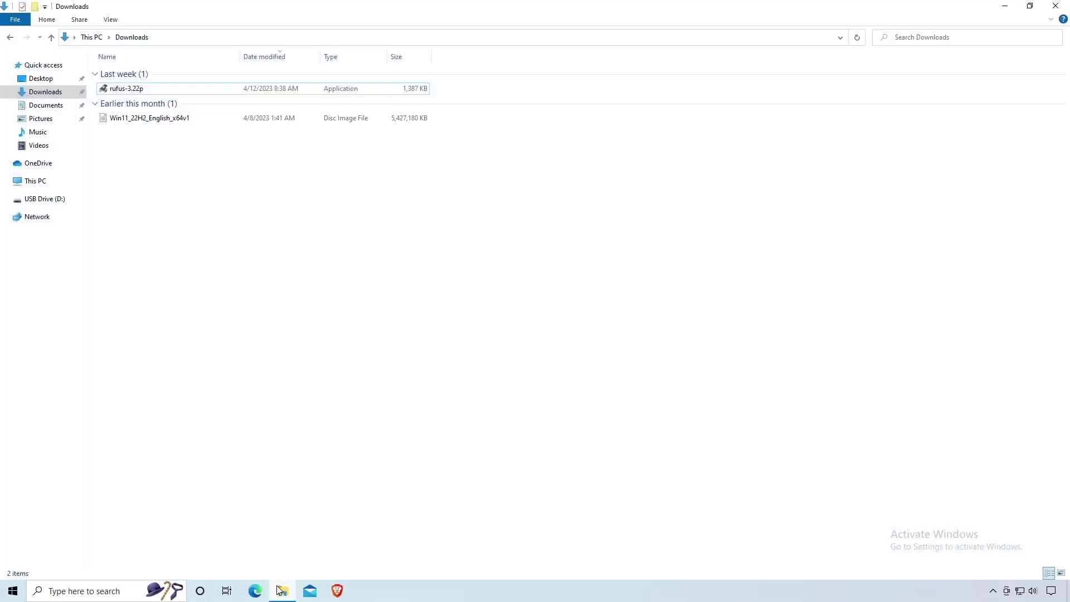
left_click(126, 88)
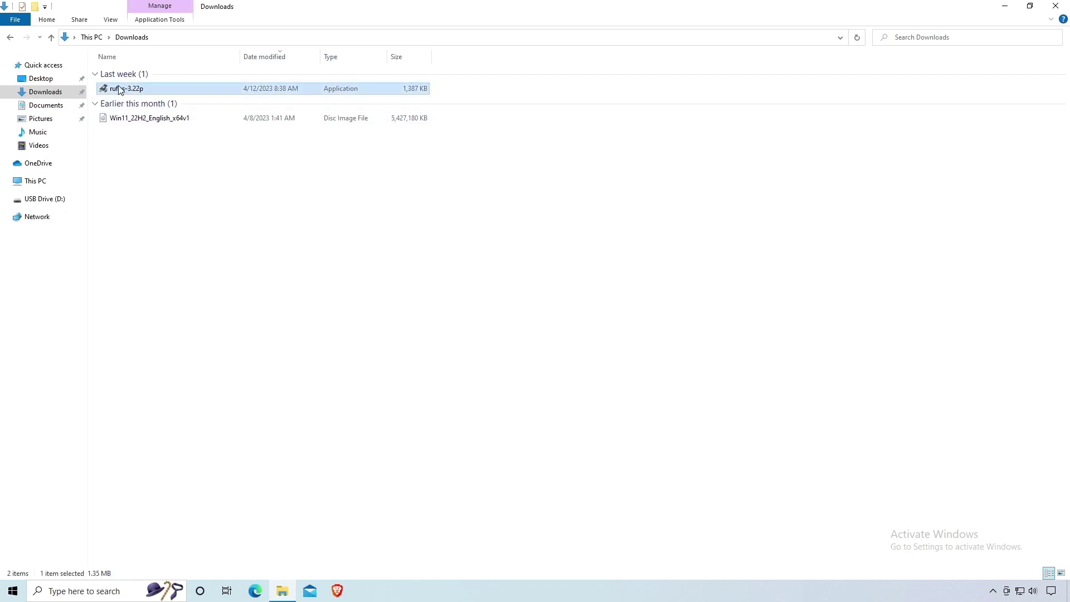
left_click(148, 117)
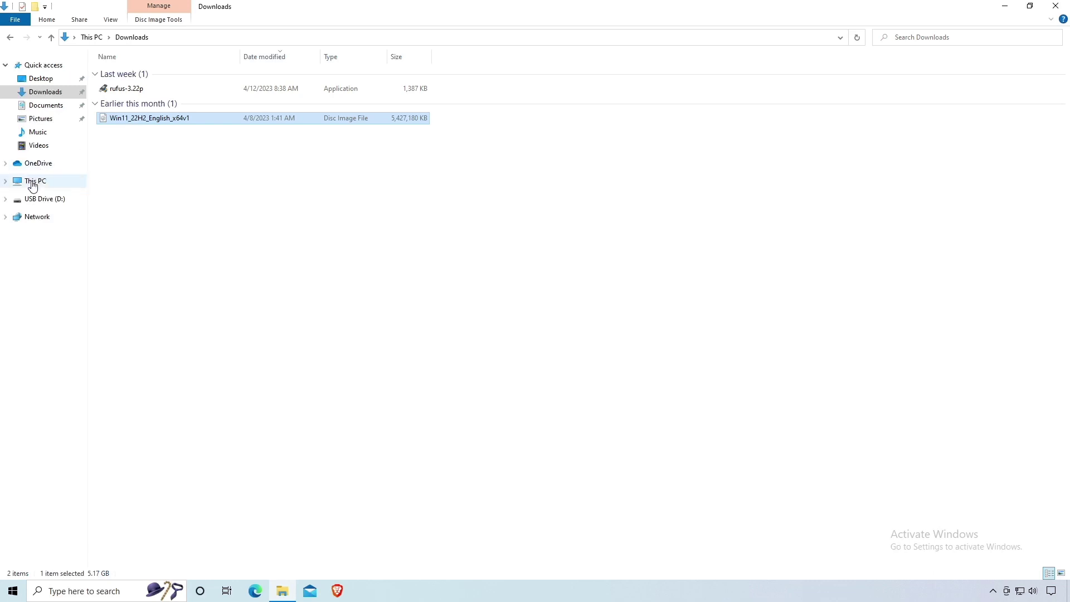
left_click(35, 181)
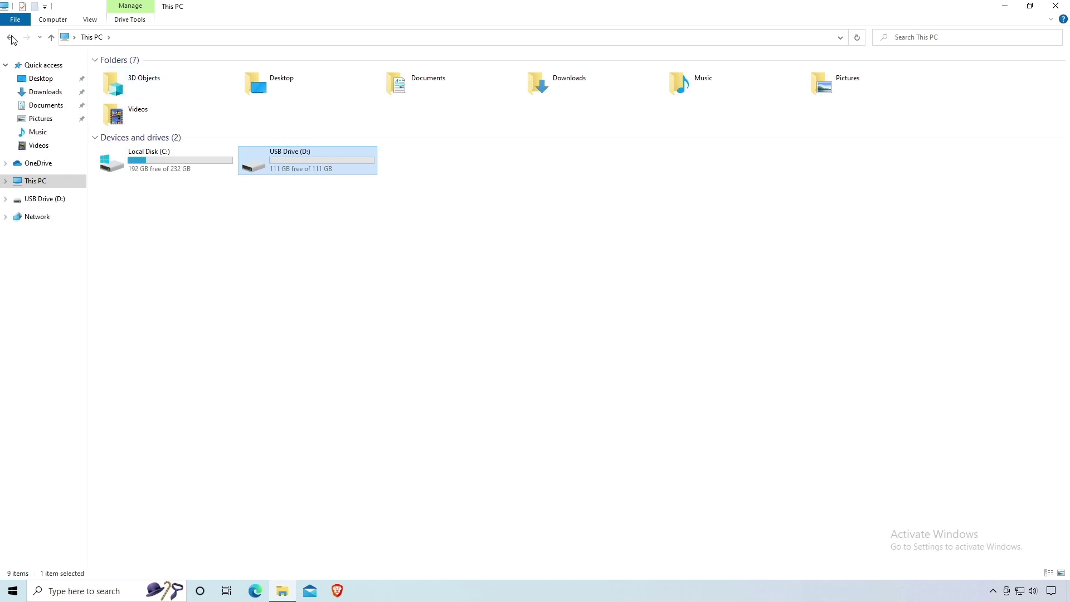
left_click(46, 92)
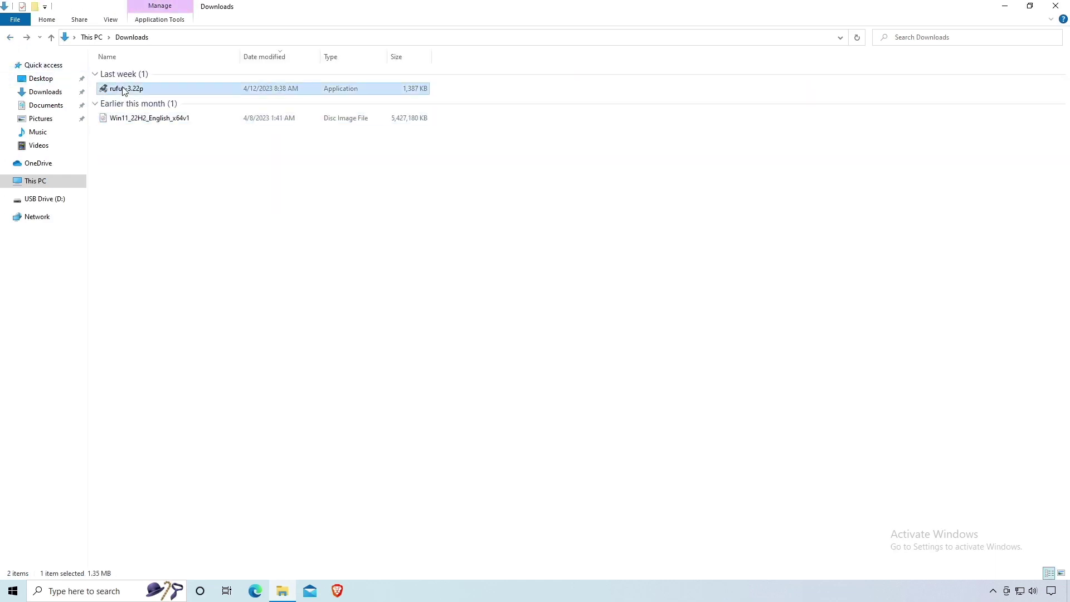
Step: Launch rufus-3.22p with admin rights and decline the online update check
double_click(127, 88)
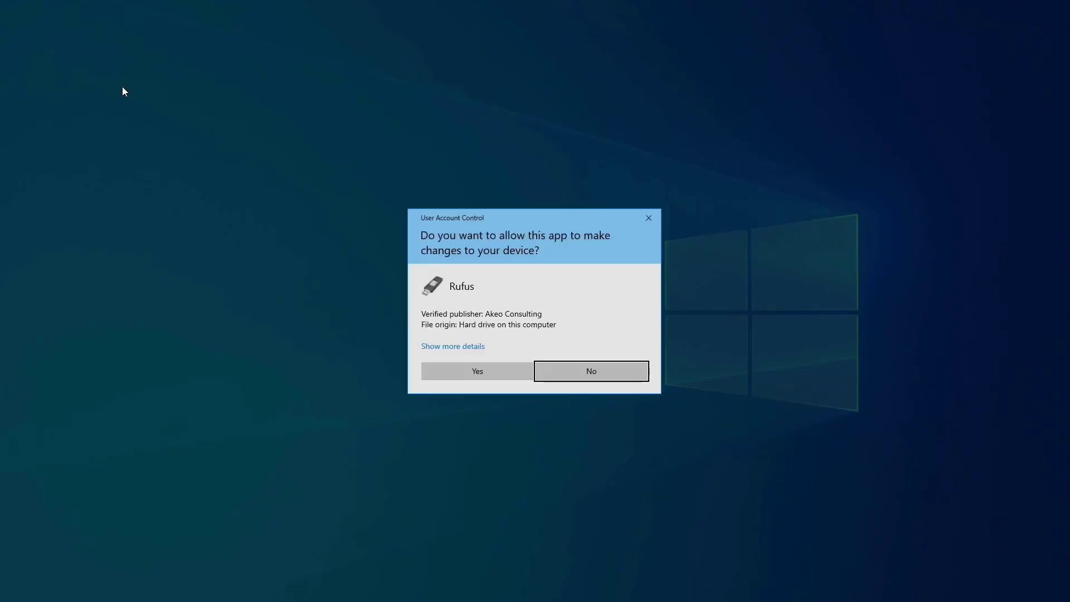
left_click(476, 370)
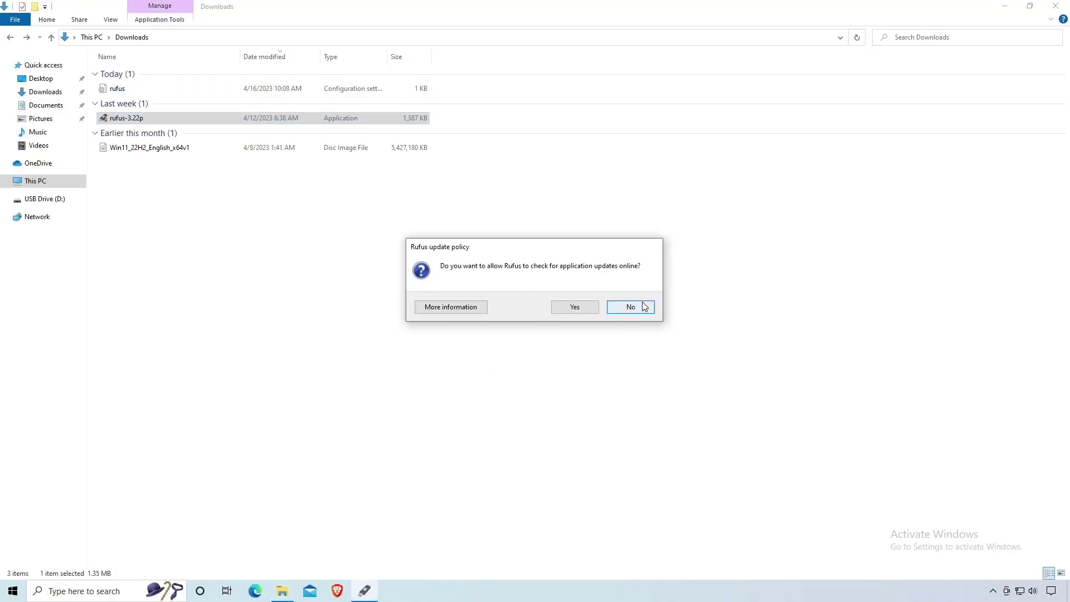
left_click(629, 306)
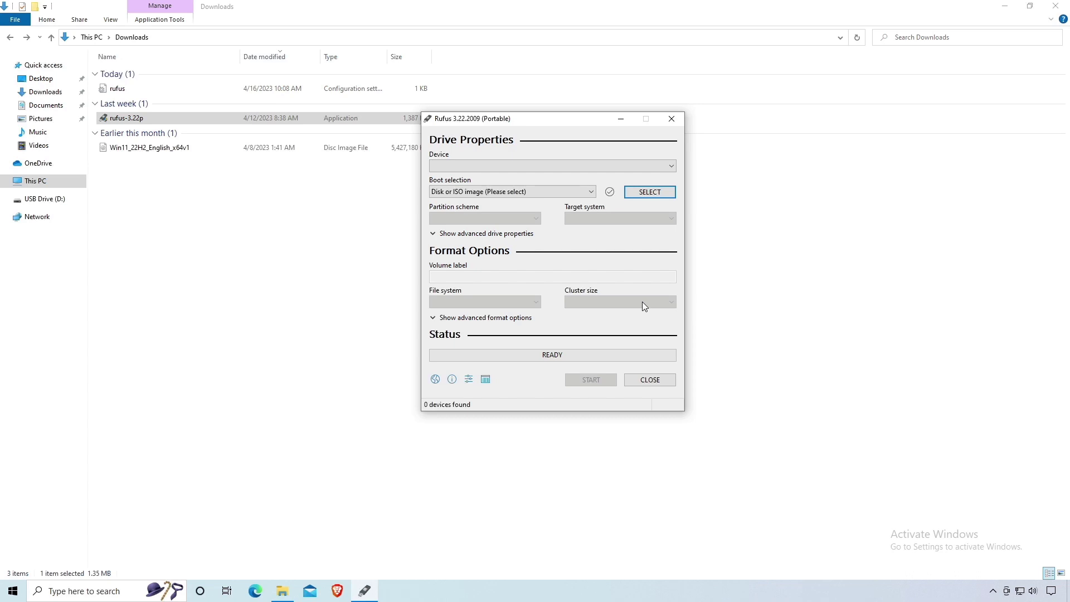
Step: Target the 120 GB USB Drive (D:) as the device, glancing at advanced drive options
left_click(551, 165)
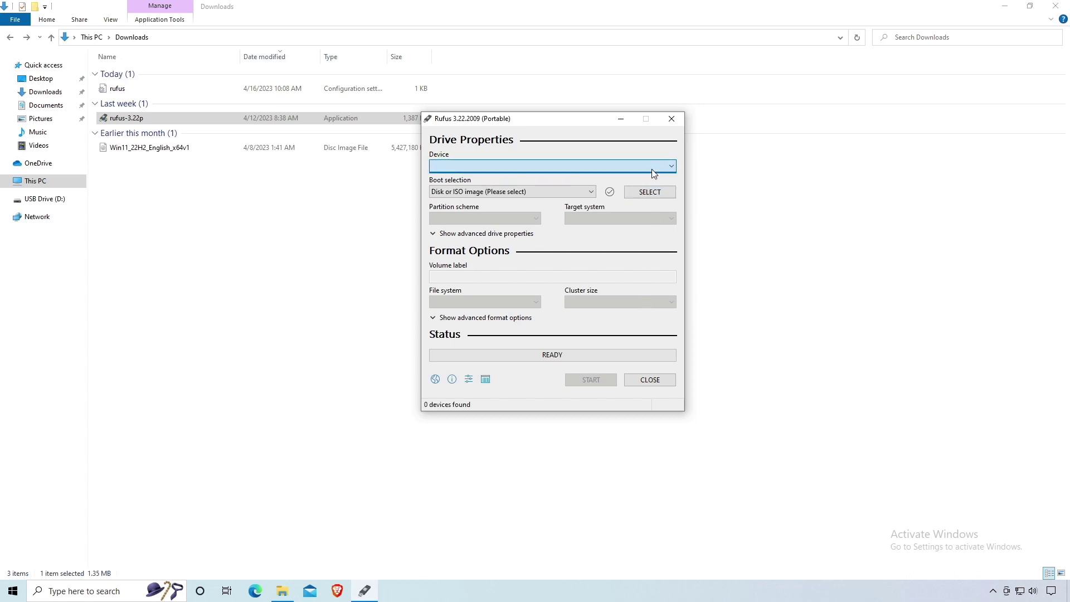
mouse_move(555, 190)
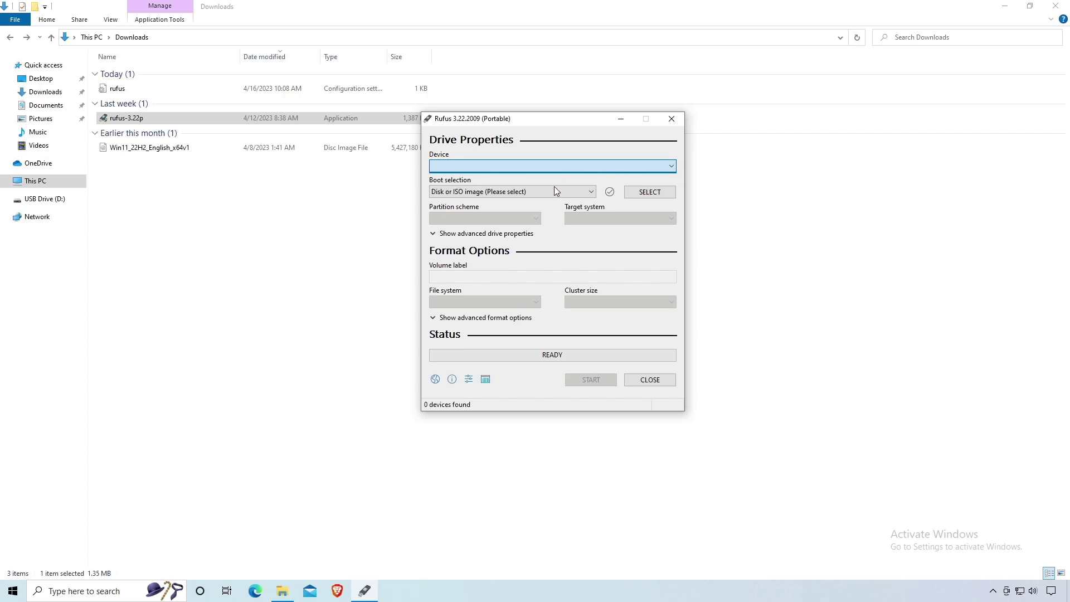
left_click(551, 166)
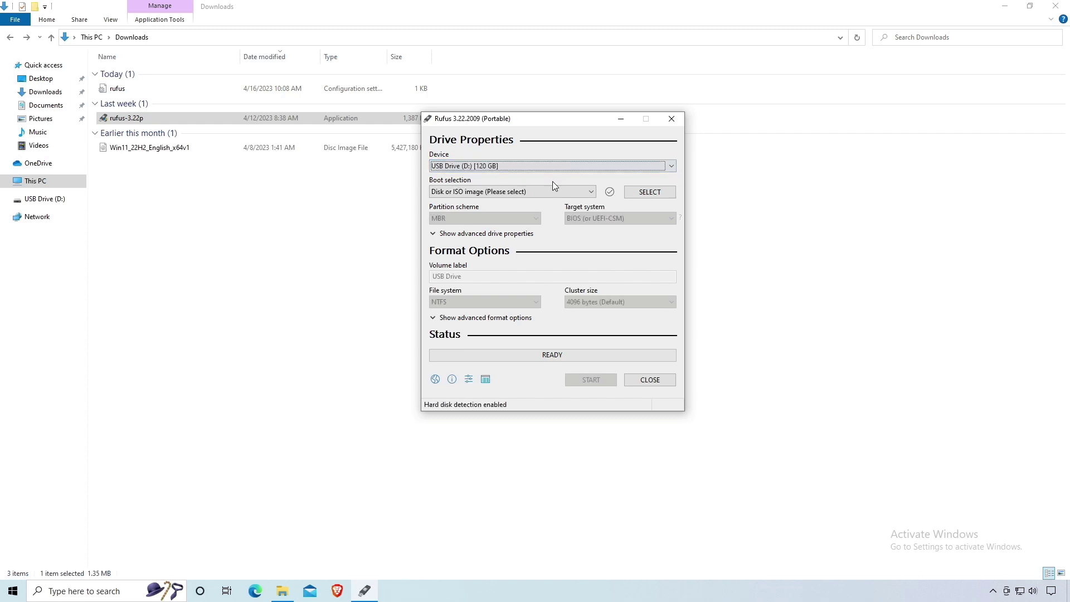
mouse_move(528, 195)
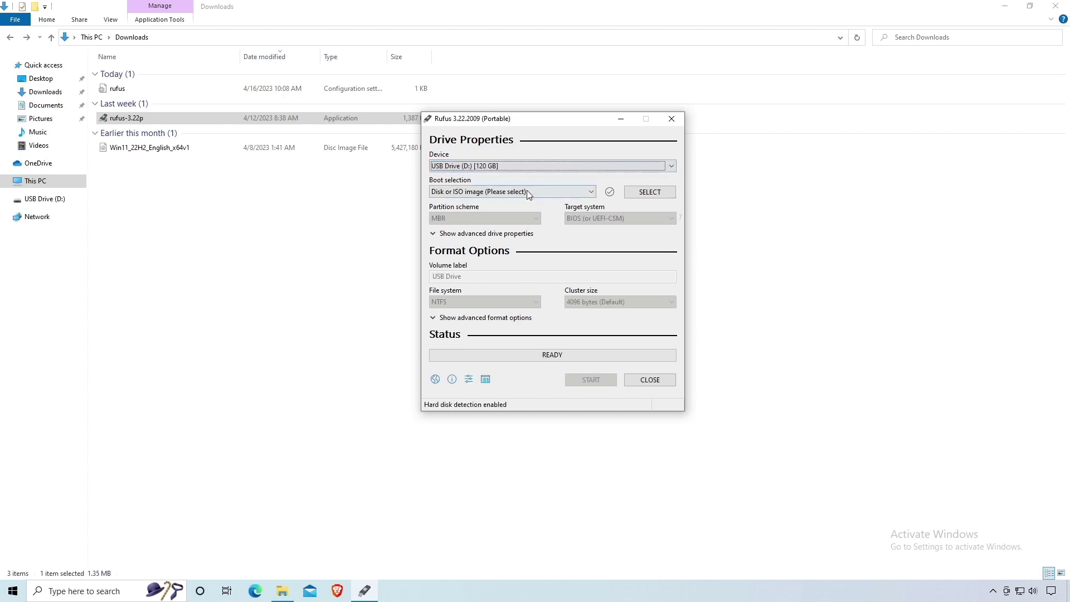
left_click(486, 233)
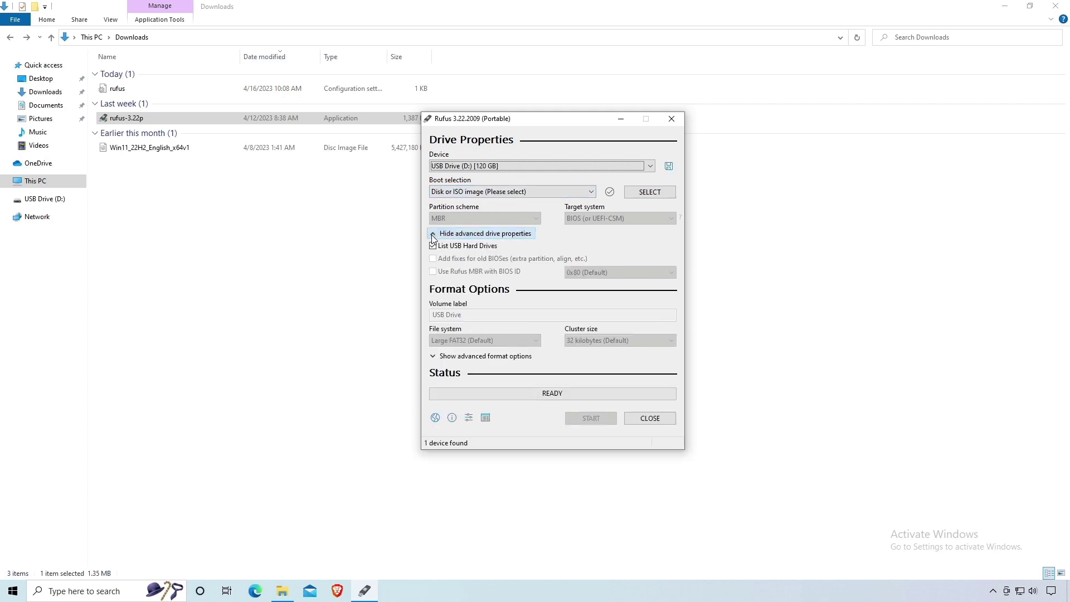
left_click(433, 236)
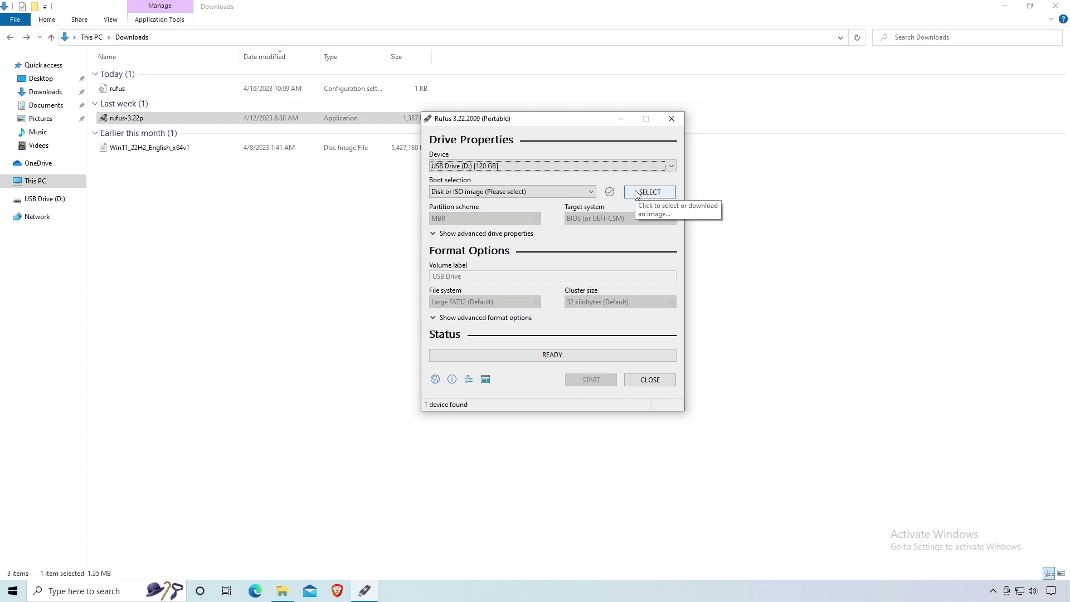
Step: Load the Windows 11 22H2 English ISO as the boot image
left_click(648, 192)
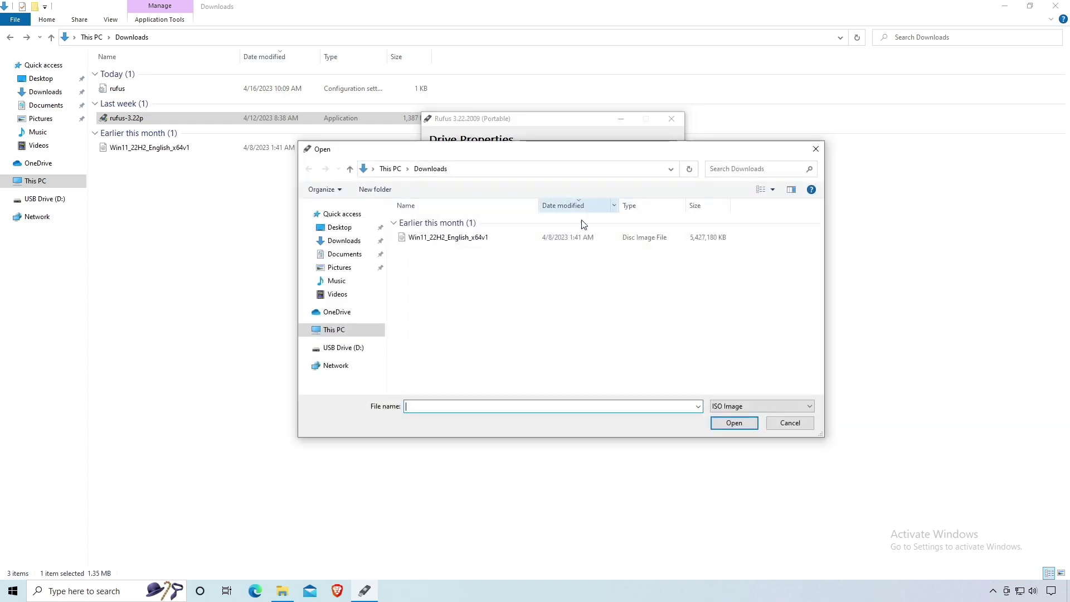
left_click(448, 236)
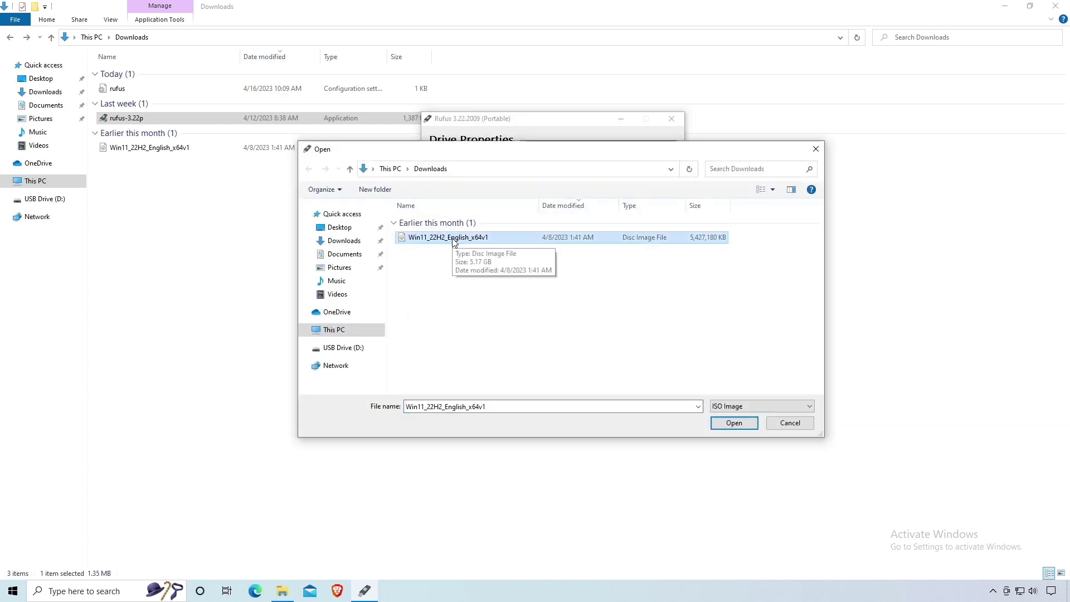
left_click(733, 424)
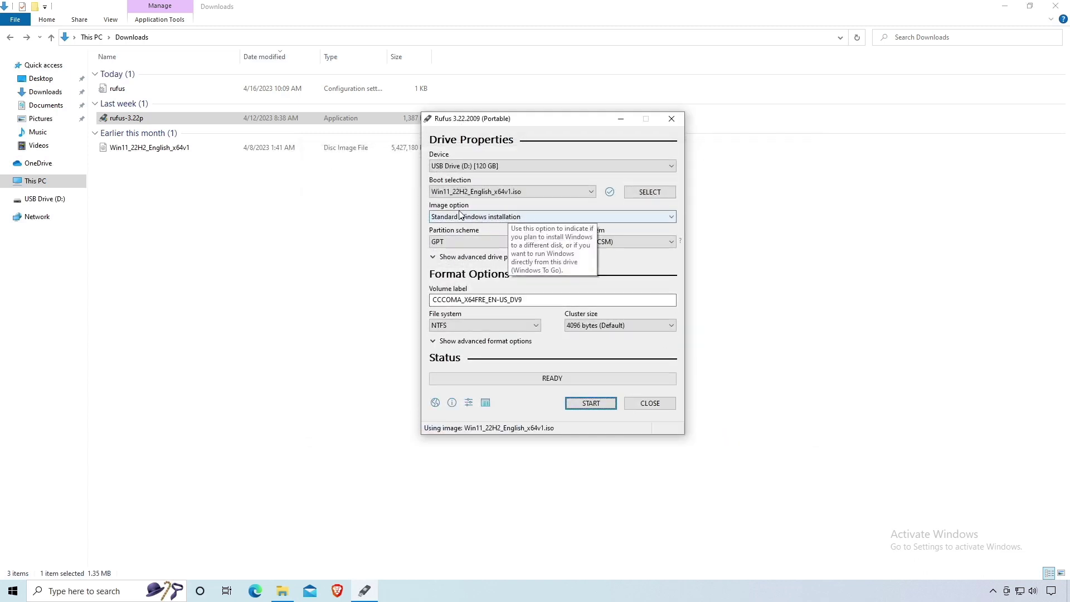
Step: Choose the Windows To Go image option with MBR partitioning for BIOS or UEFI
left_click(552, 216)
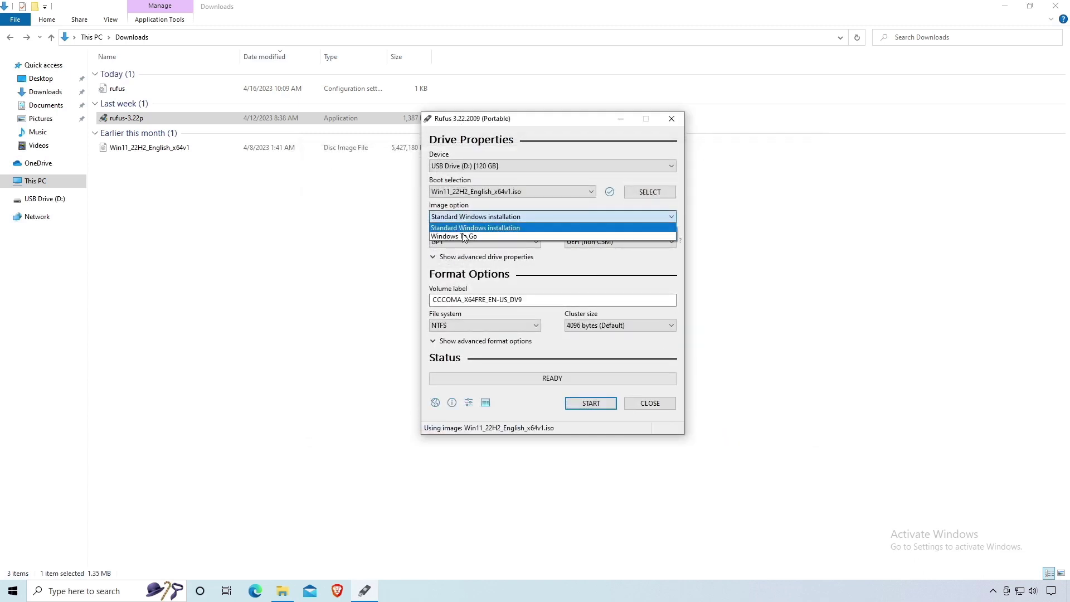
left_click(453, 235)
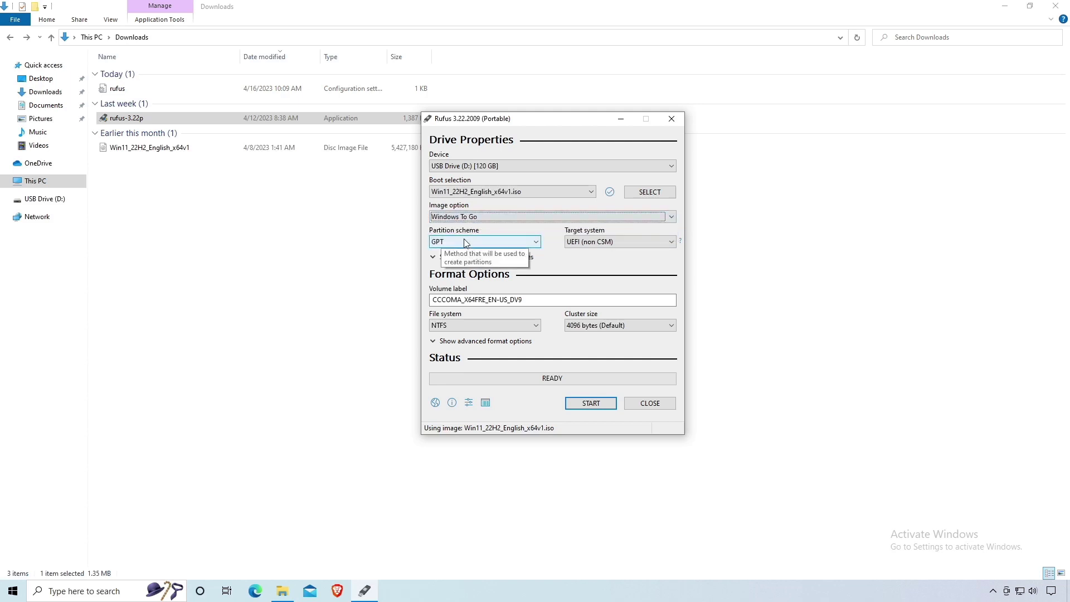
mouse_move(454, 248)
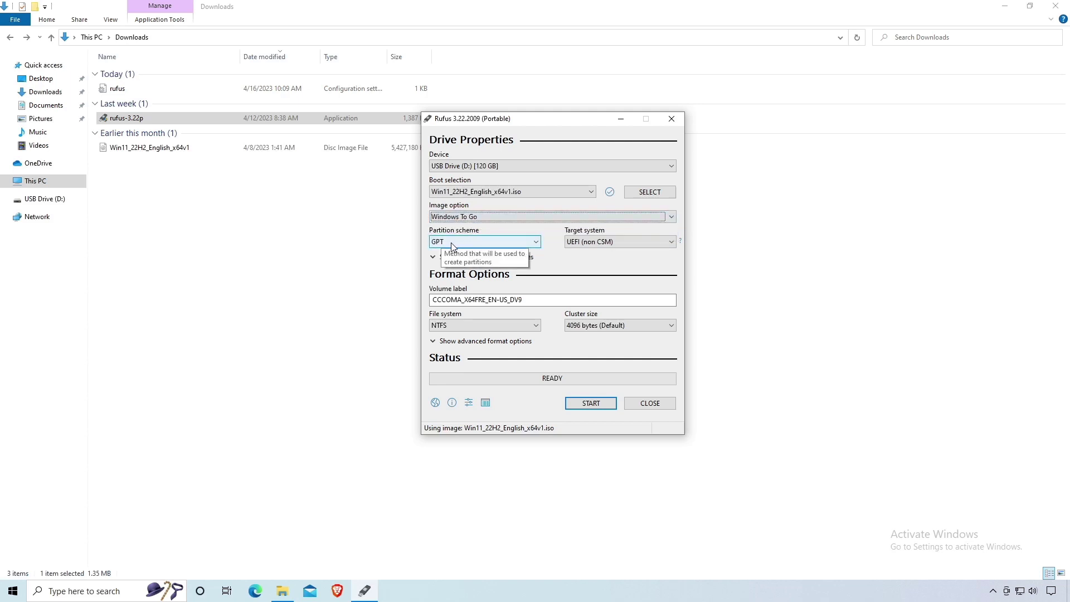
left_click(484, 242)
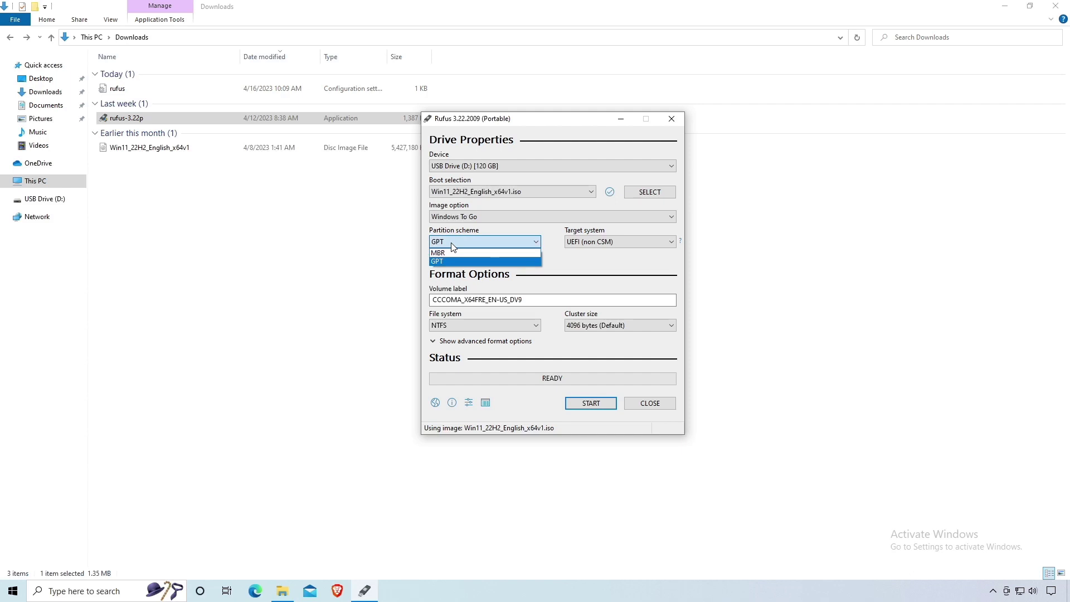
left_click(437, 253)
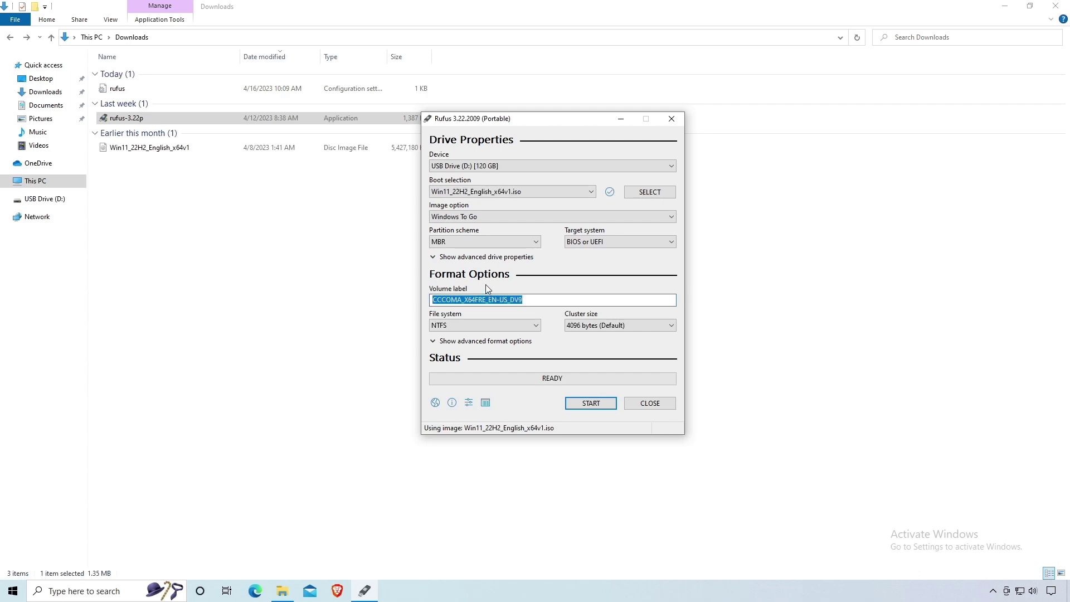
Step: Label the volume 'W11 Live MBR' and start creating the drive
type("W11 Live")
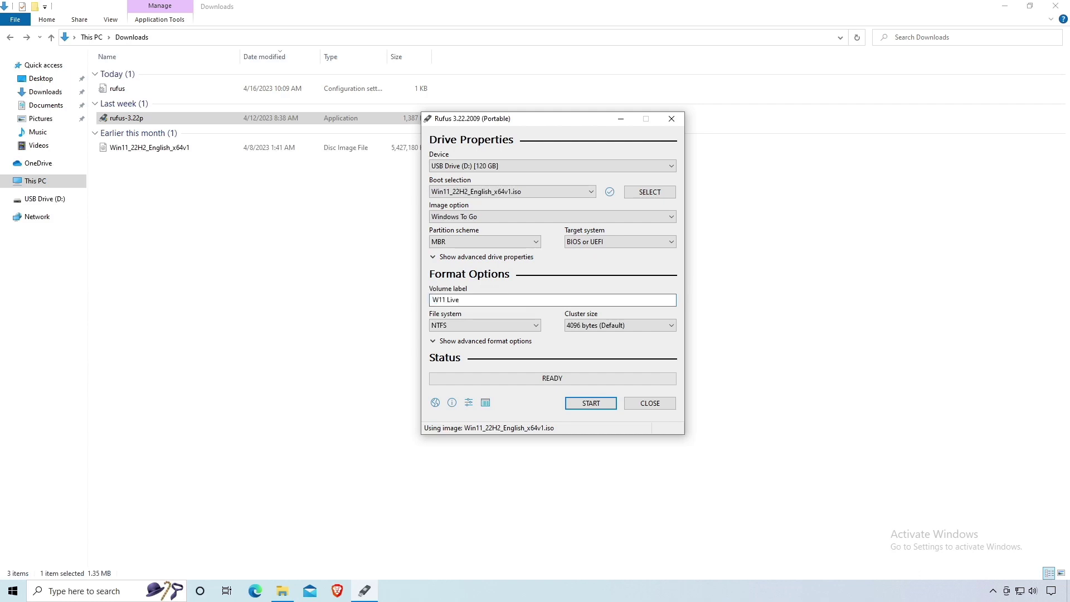
type("MBR")
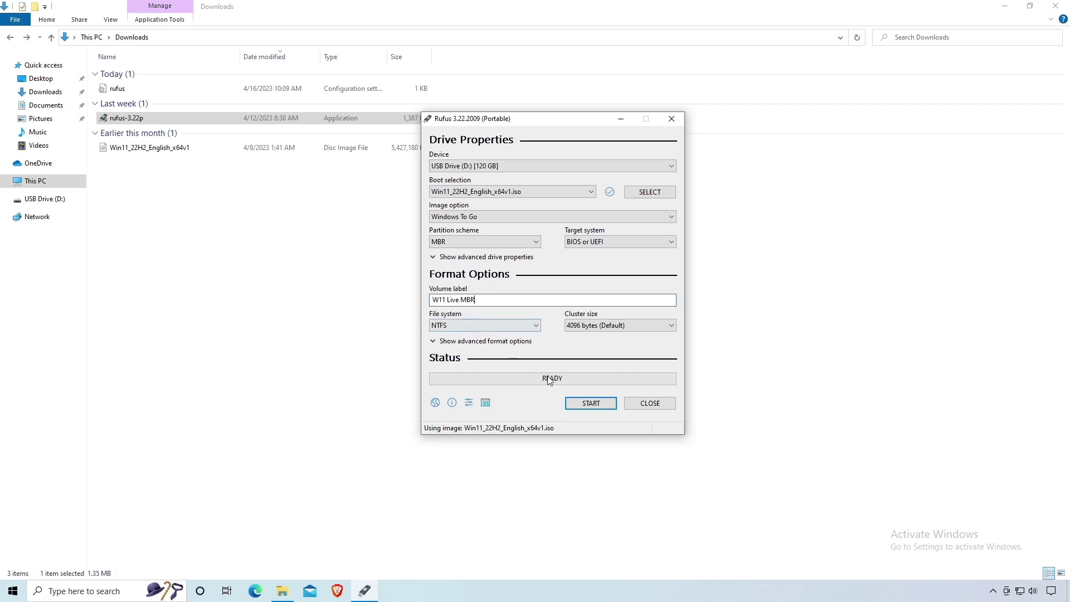
left_click(590, 402)
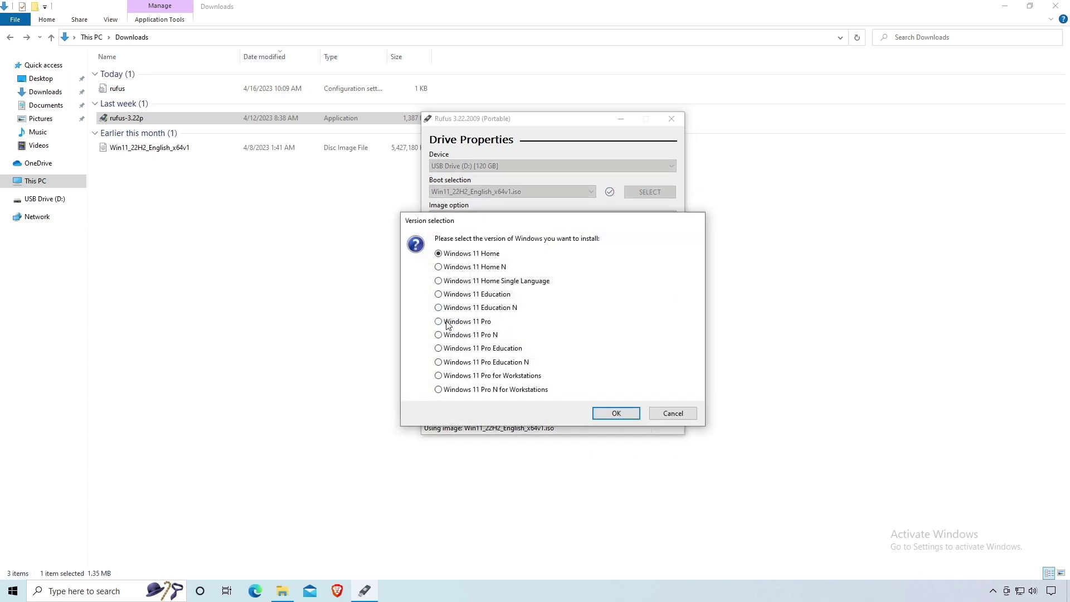
Step: Choose and confirm the Windows 11 Pro edition
left_click(438, 321)
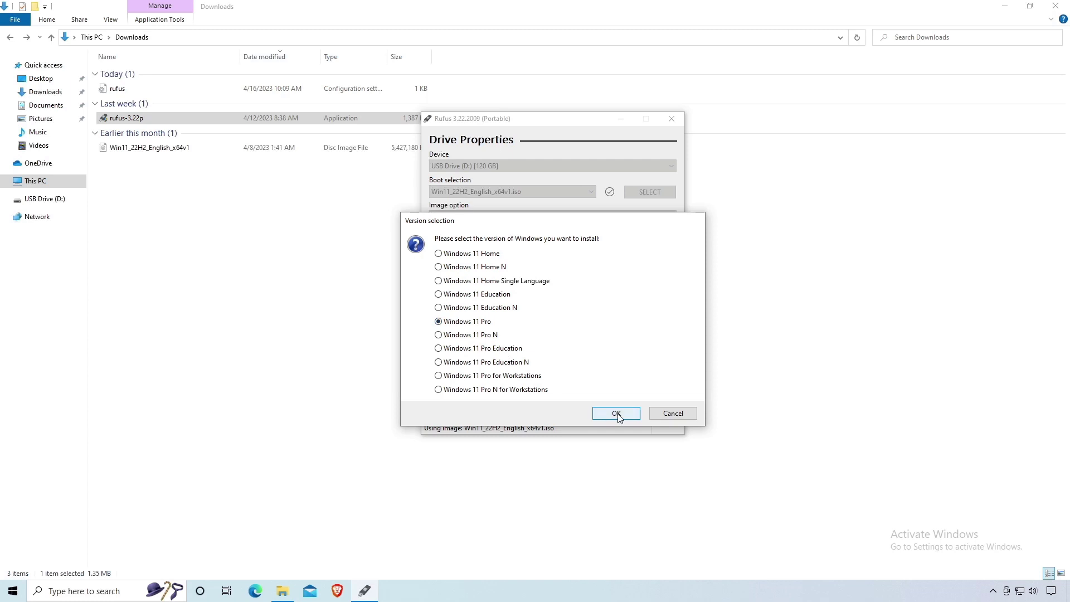
left_click(616, 412)
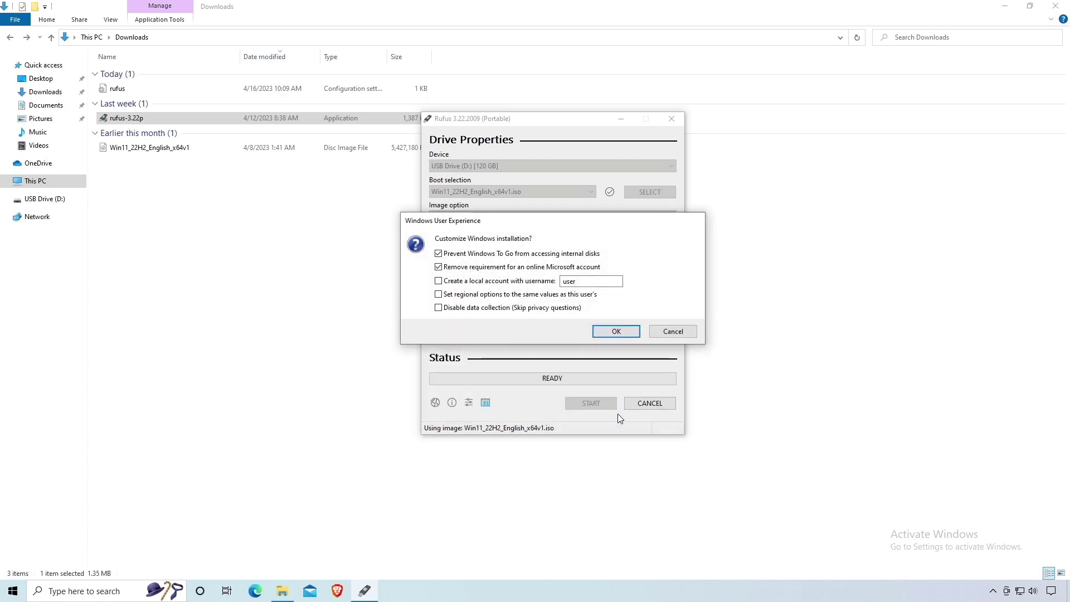
Step: Customize setup with local account 'HowToBasic Live', internal disk access, regional options and no privacy questions
left_click(438, 253)
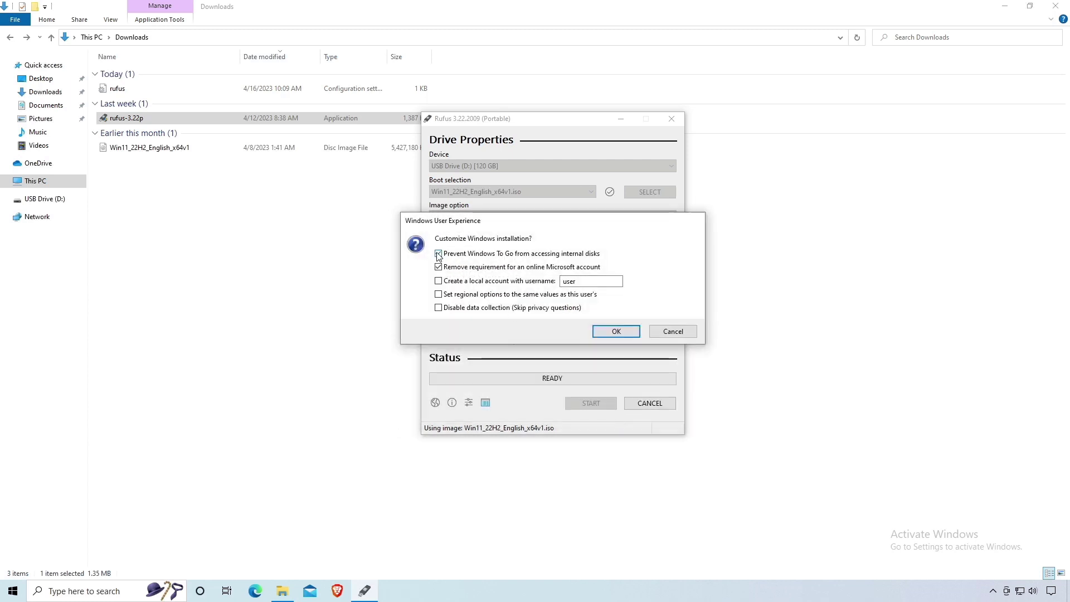
left_click(438, 254)
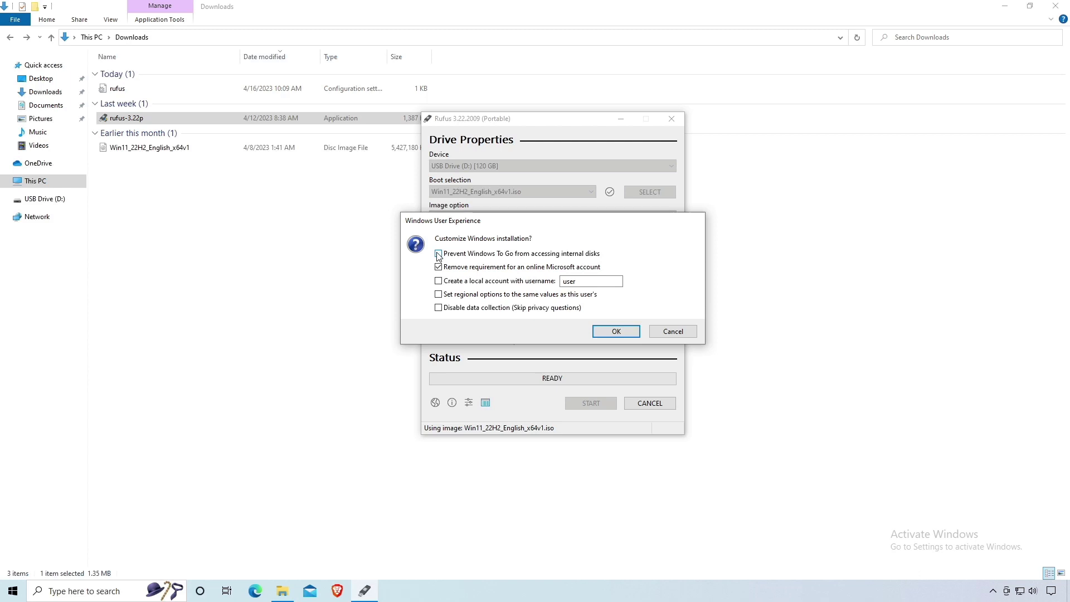
left_click(439, 253)
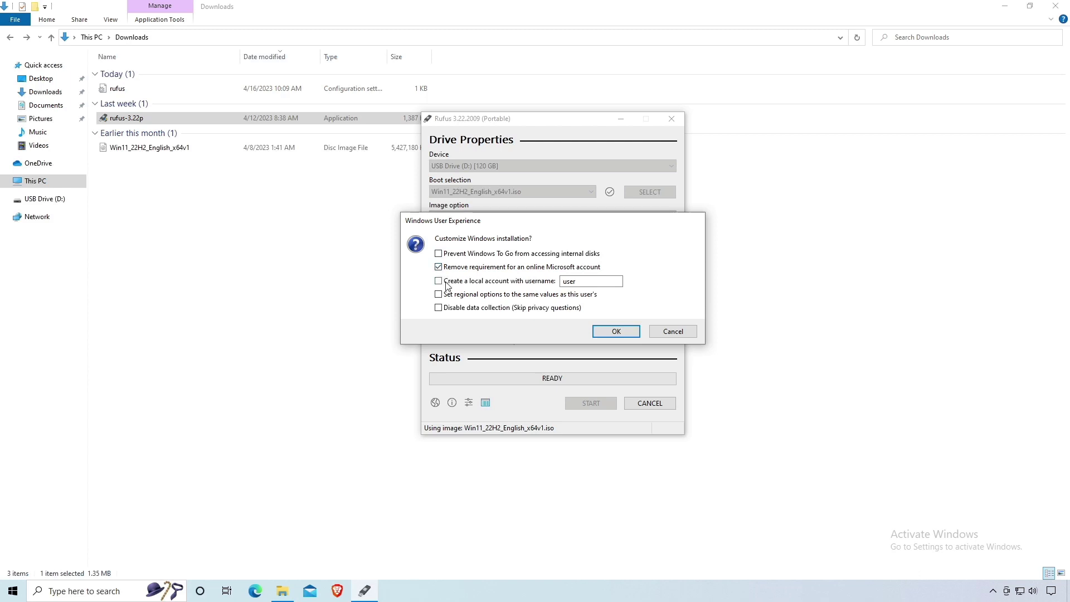
left_click(438, 281)
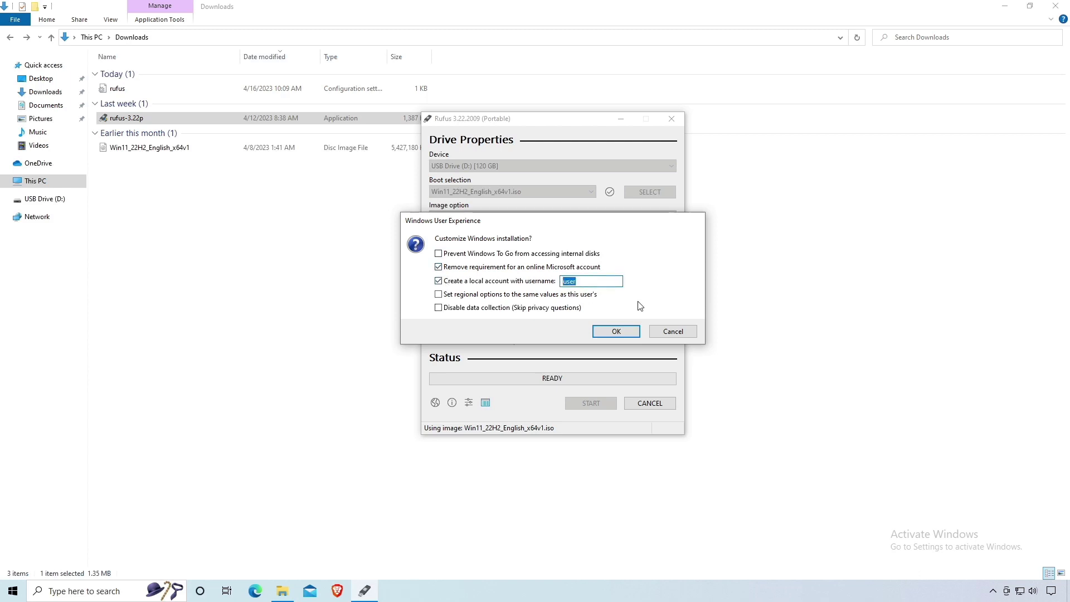
type("HowToBasic Liv")
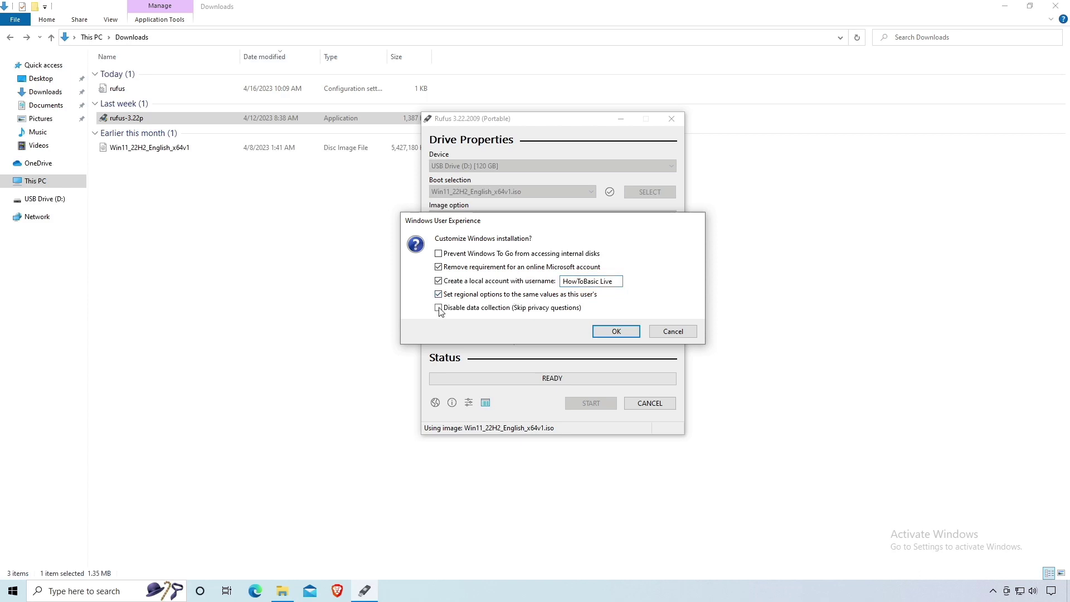
left_click(615, 331)
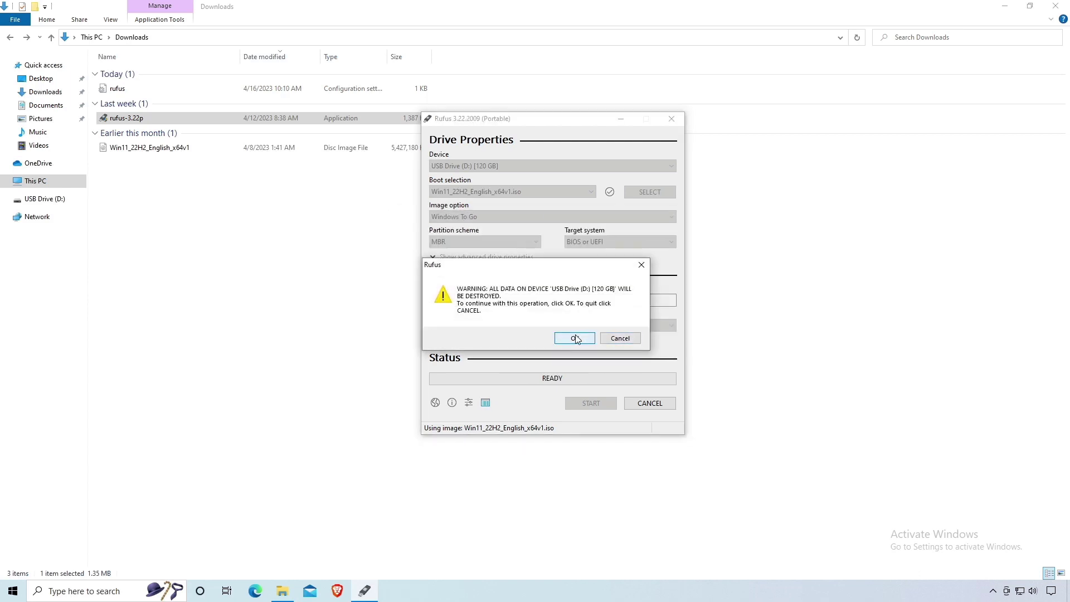
Step: Confirm erasing the USB drive, dismiss the popped-up drive window and D: error, and let writing finish
left_click(574, 338)
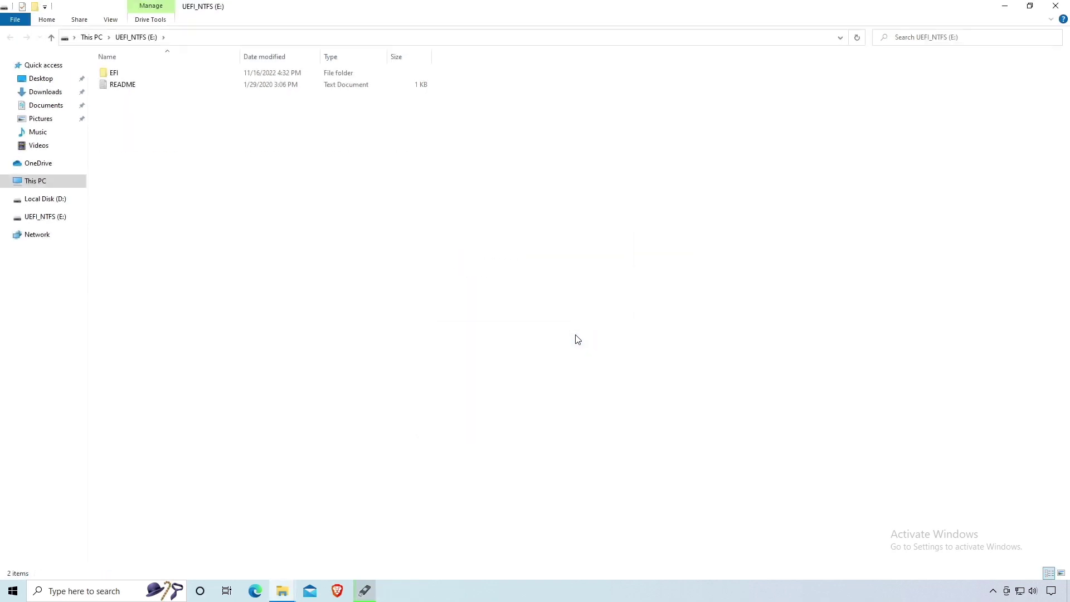
mouse_move(1055, 7)
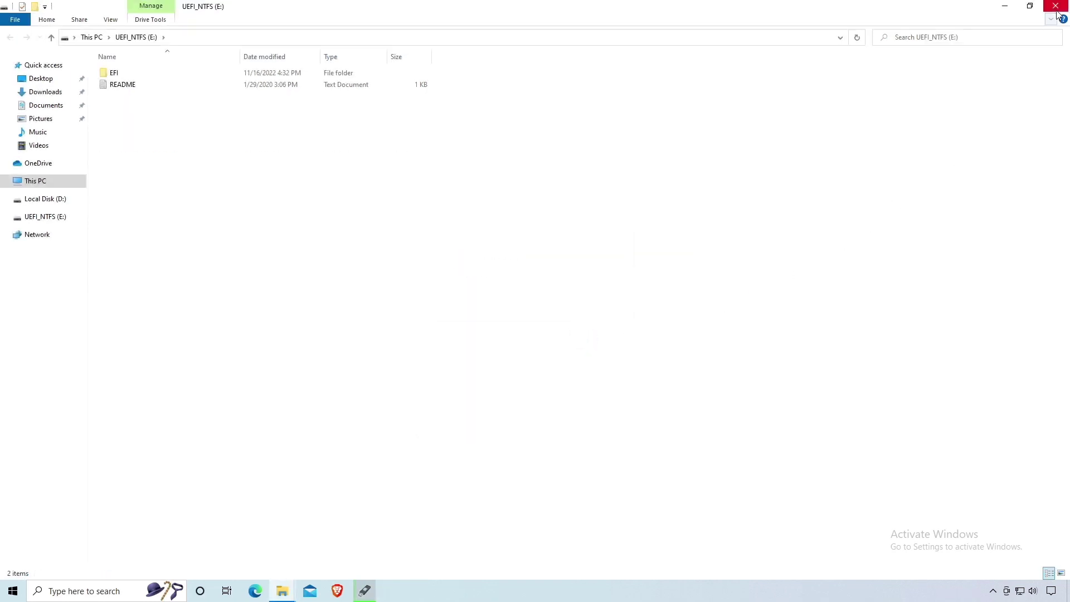
left_click(45, 198)
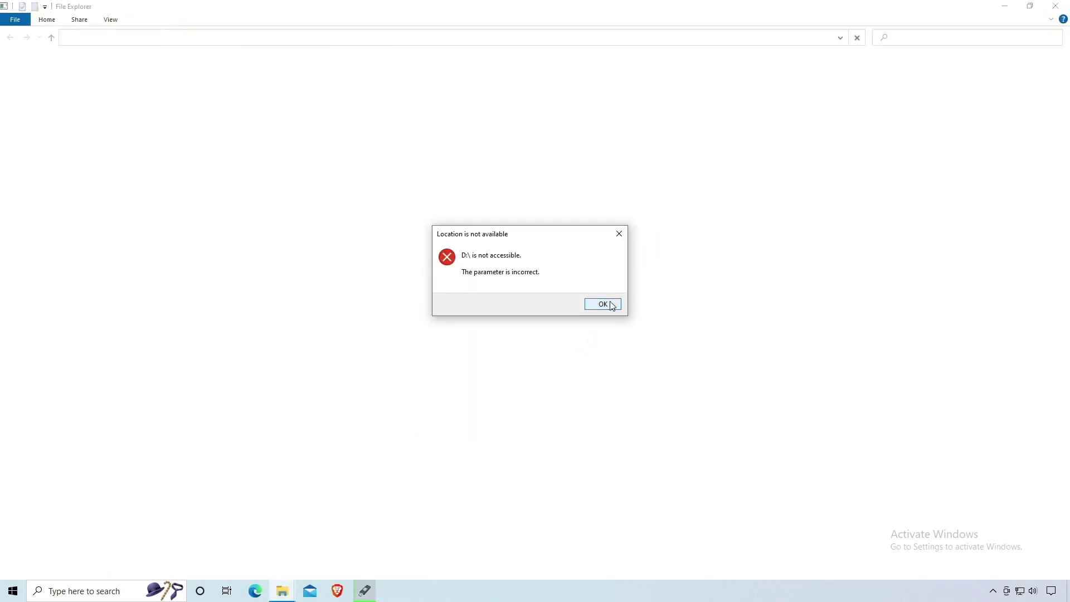
left_click(602, 303)
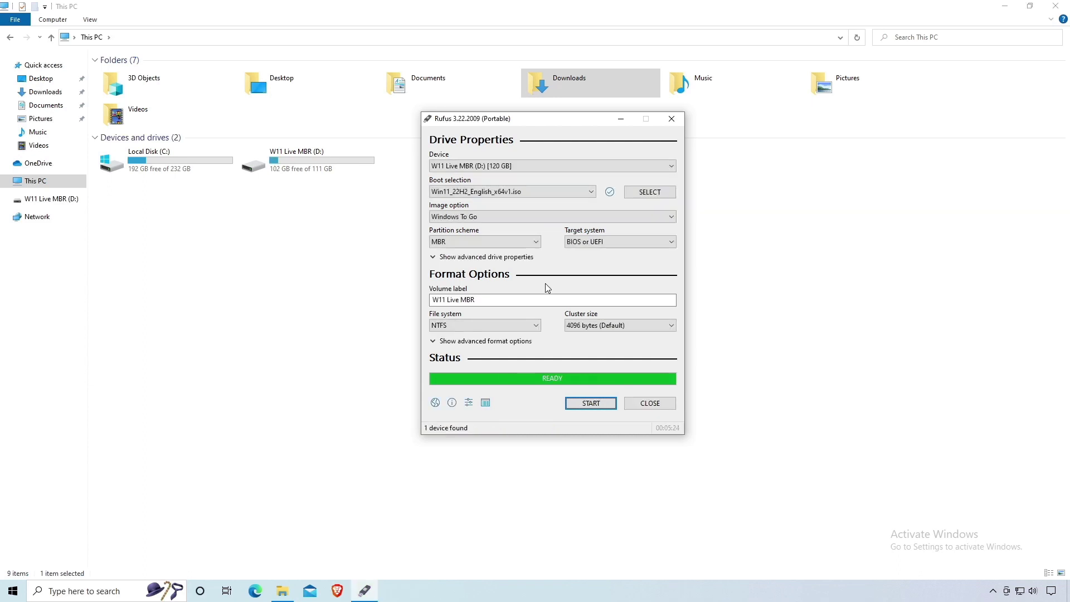
Step: Close Rufus and inspect the W11 Live MBR (D:) drive's Windows system folders and its actions
left_click(648, 402)
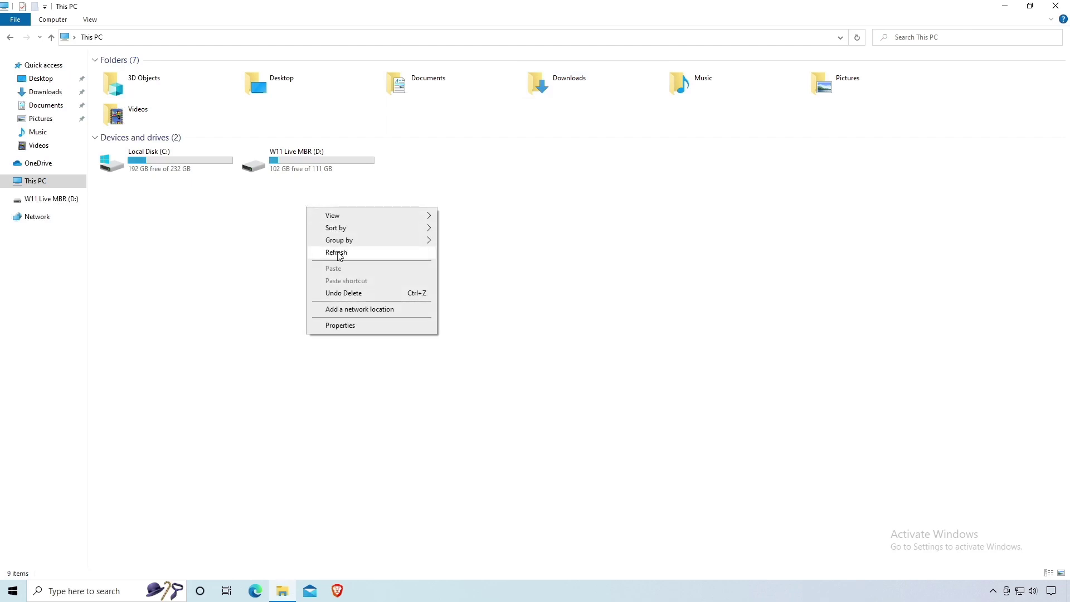
double_click(296, 161)
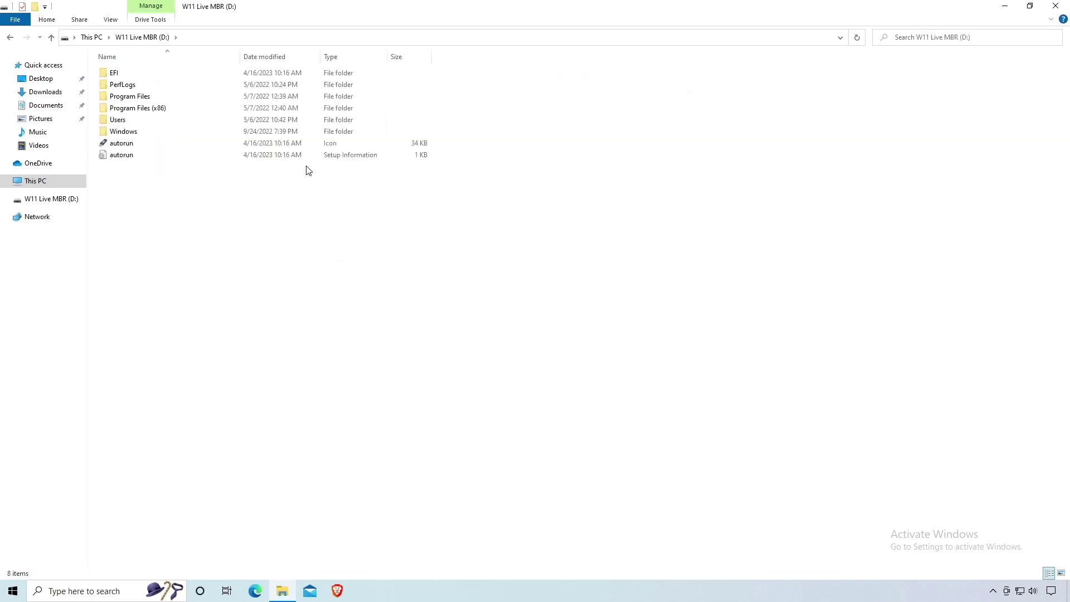
right_click(296, 160)
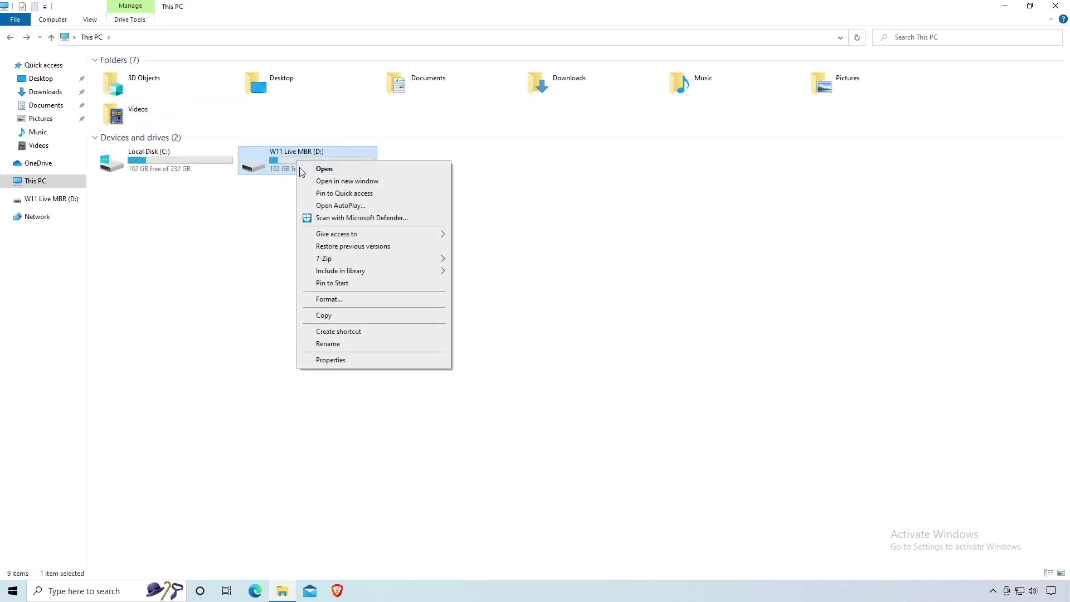
left_click(330, 360)
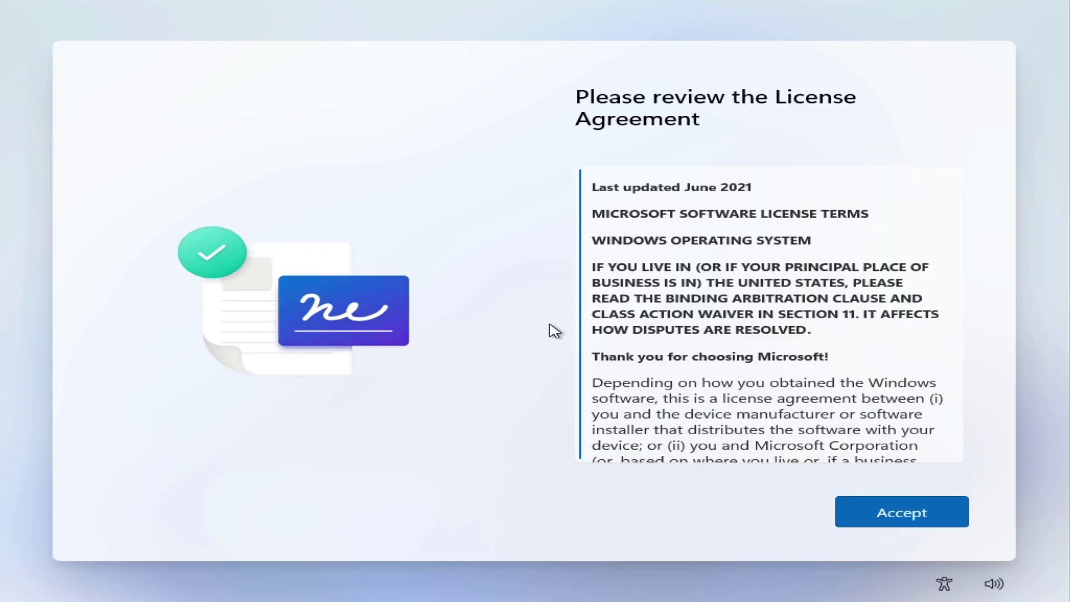
Step: Accept the license and replace HowToBasic Live's expired password with a new one
left_click(900, 512)
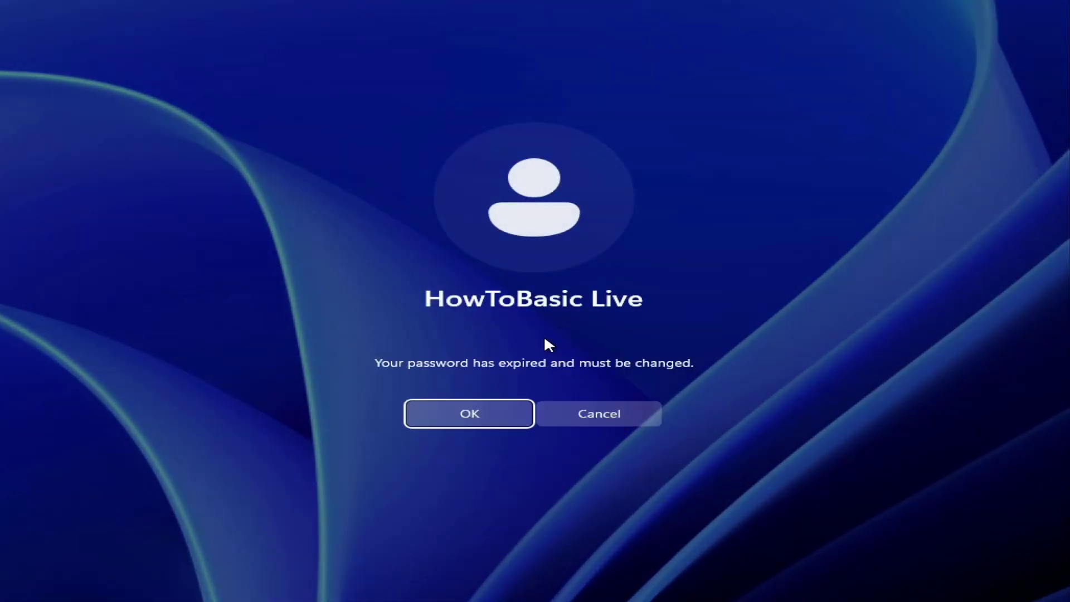
left_click(469, 414)
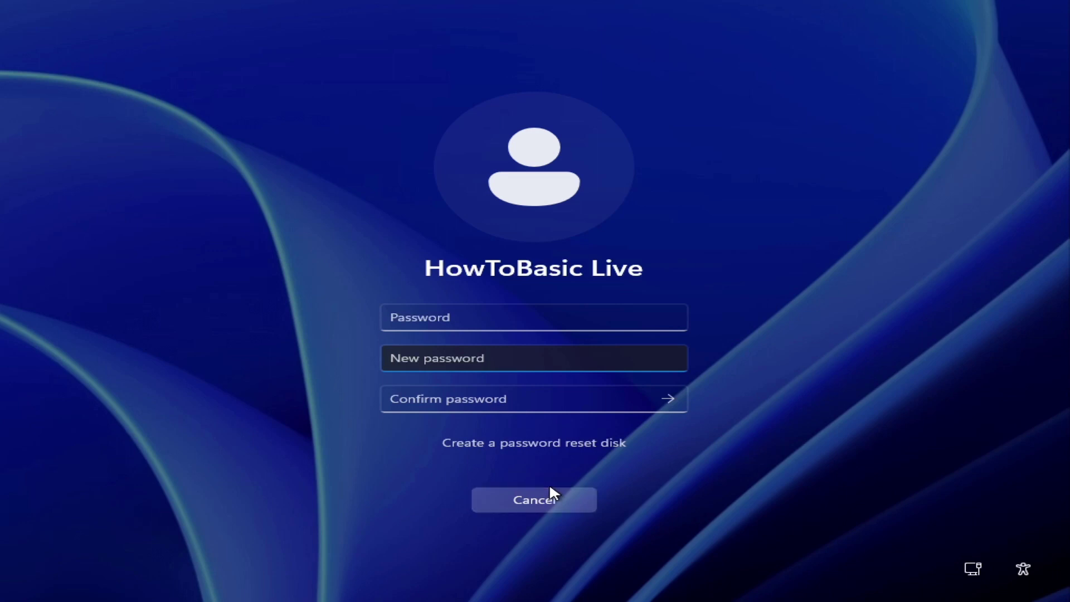
mouse_move(595, 318)
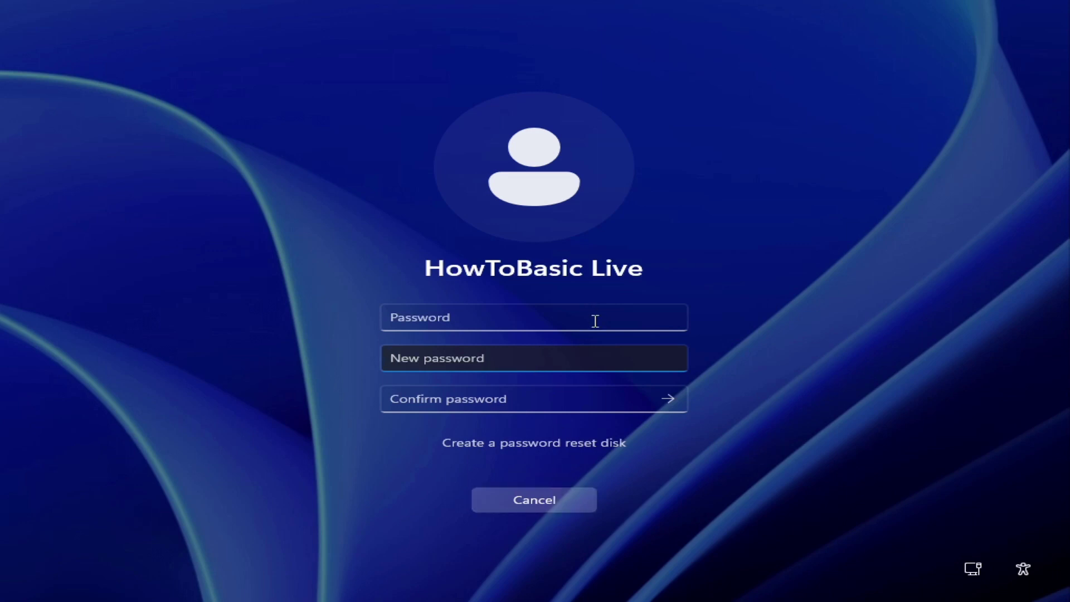
left_click(534, 316)
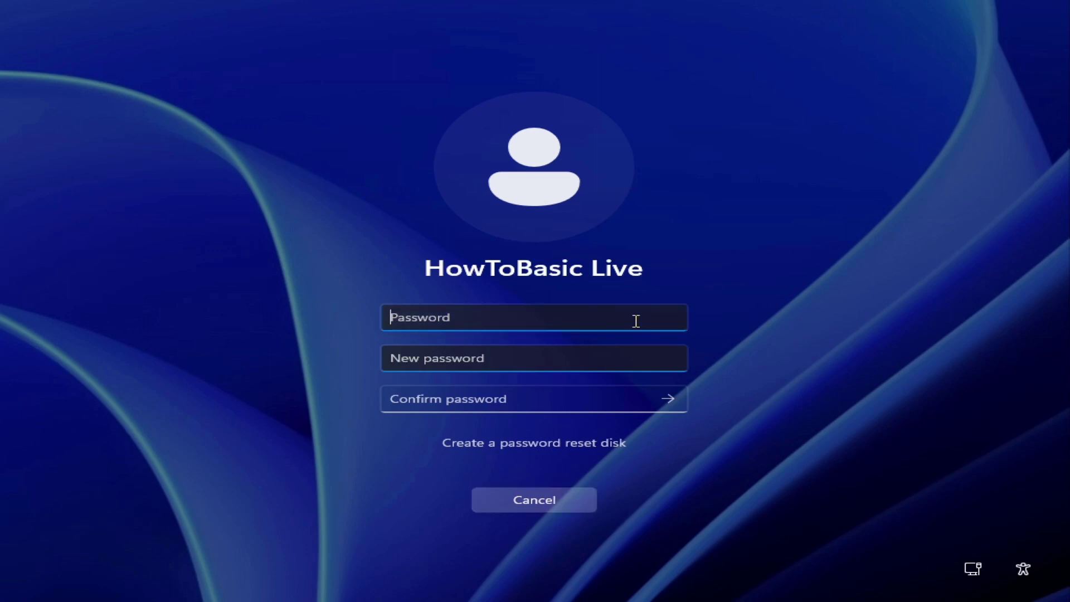
left_click(670, 400)
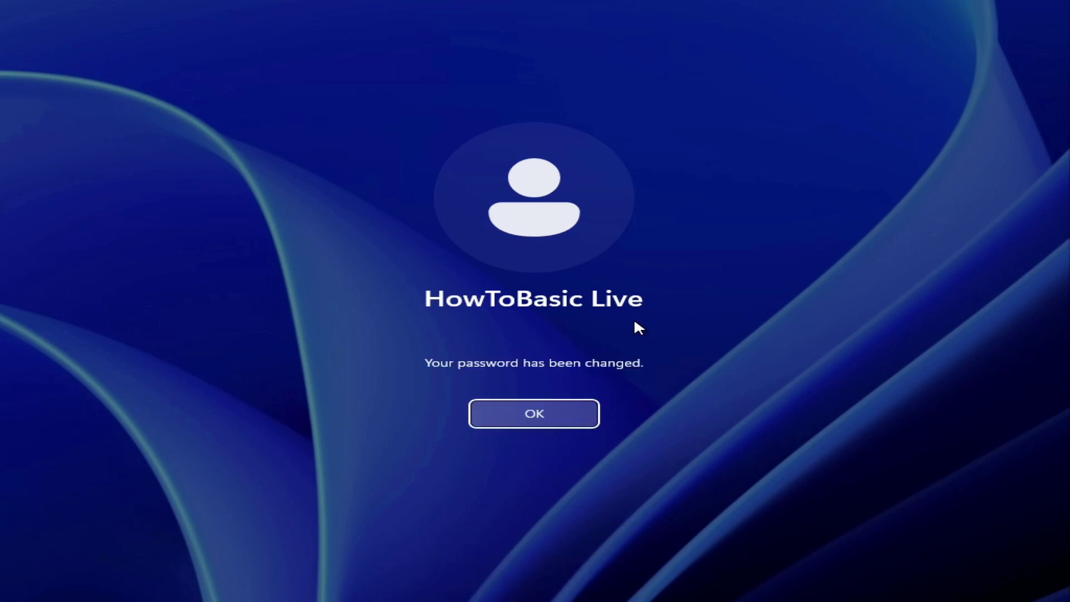
mouse_move(577, 440)
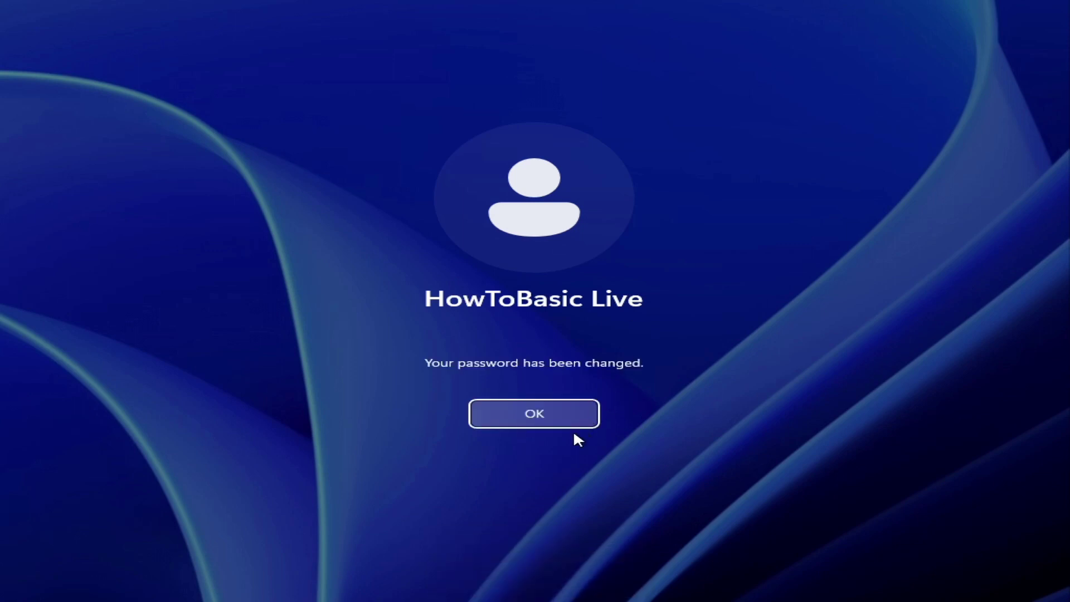
left_click(534, 414)
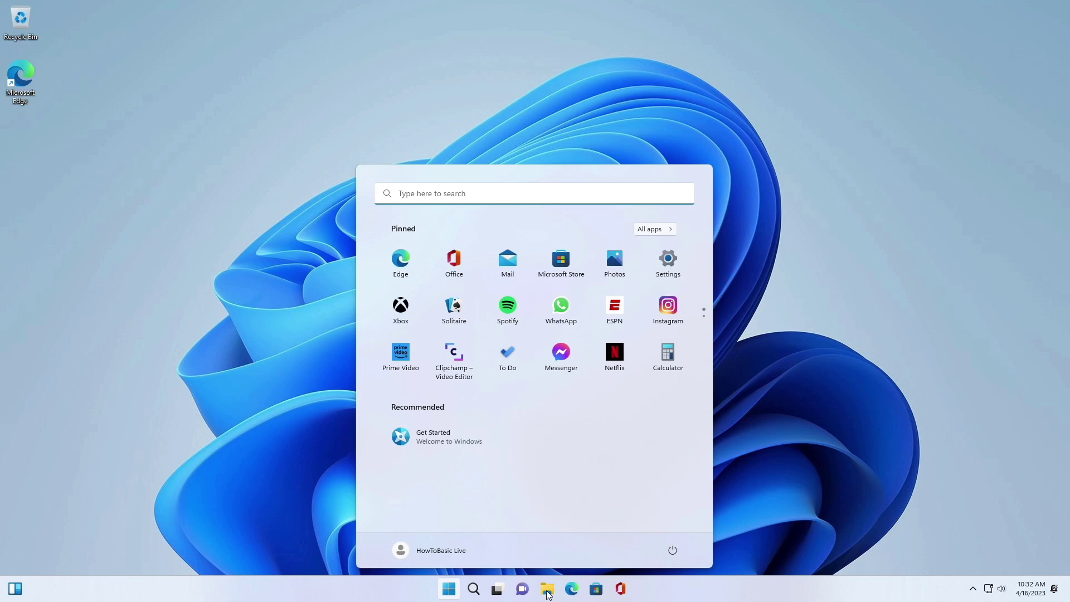
Step: Dismiss the Start menu to reveal the live Windows 11 desktop
left_click(448, 589)
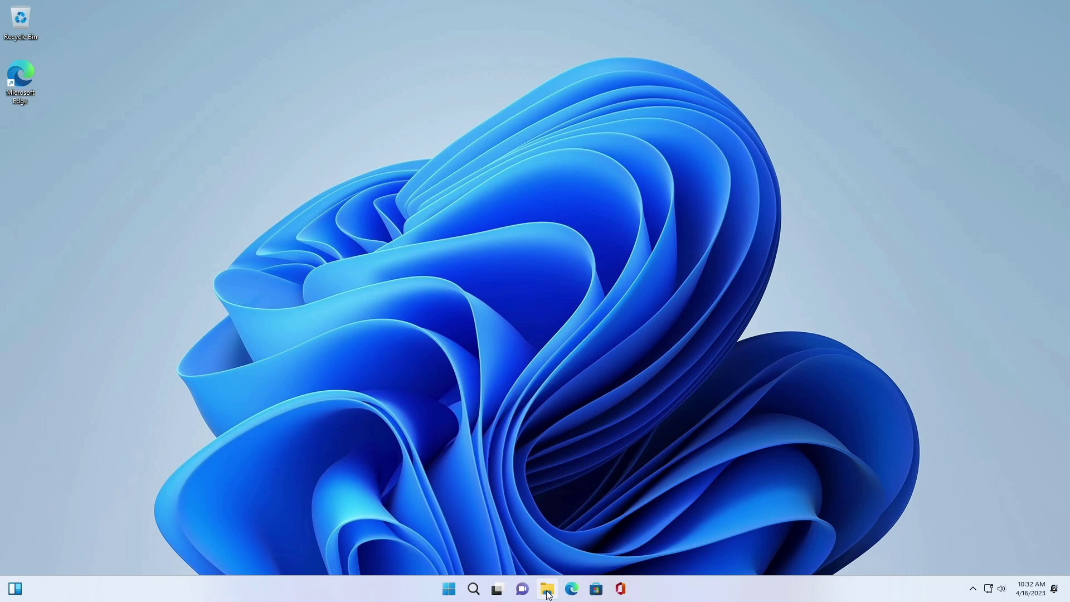
Step: Confirm in This PC that W11 Live MBR is the C: system drive with 98.5 GB free
left_click(545, 589)
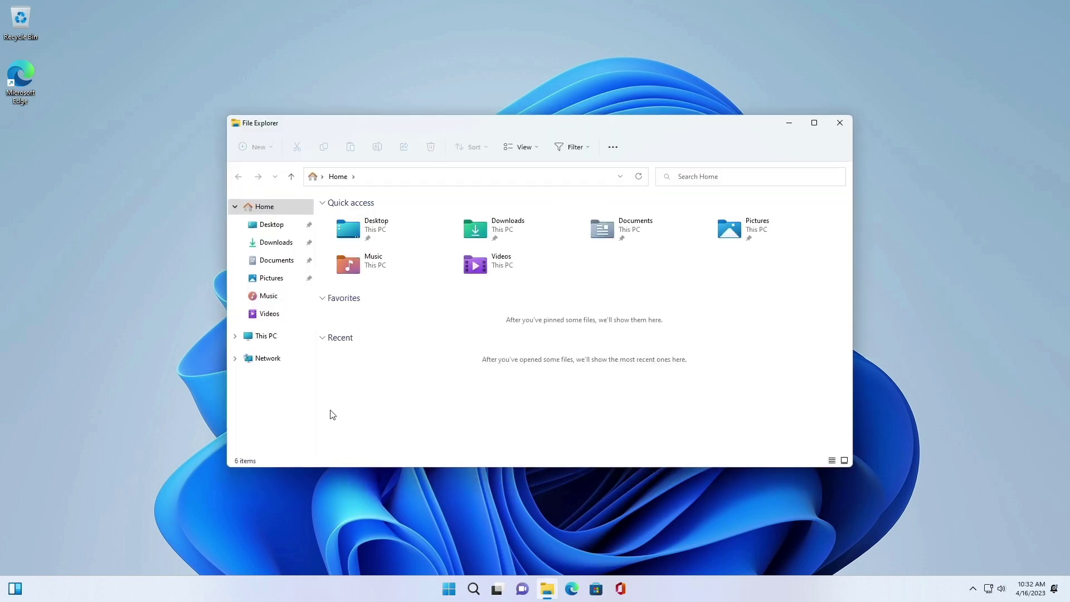
left_click(265, 336)
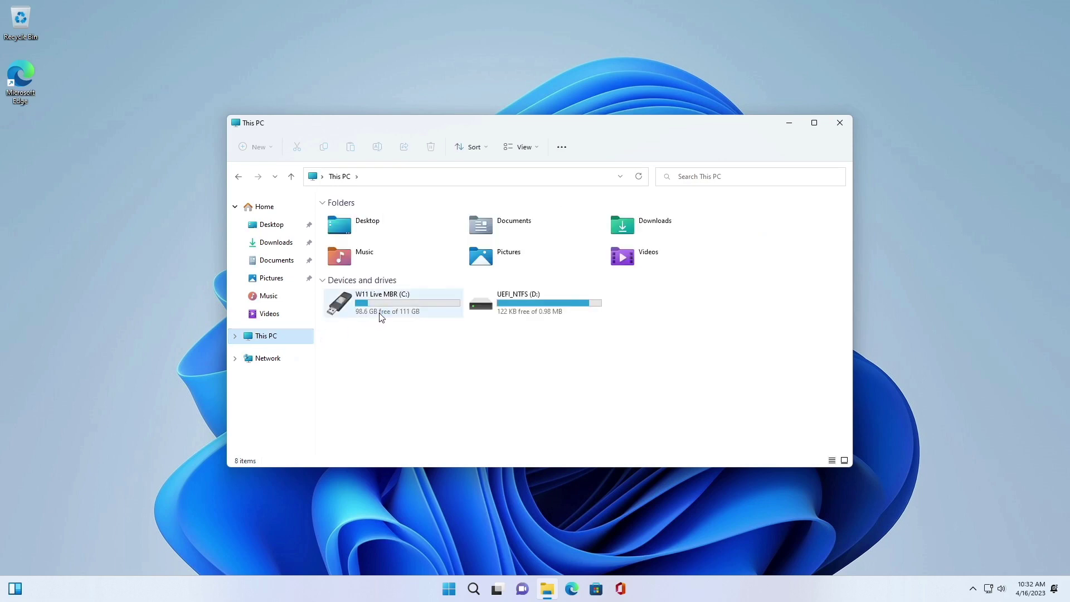
left_click(393, 303)
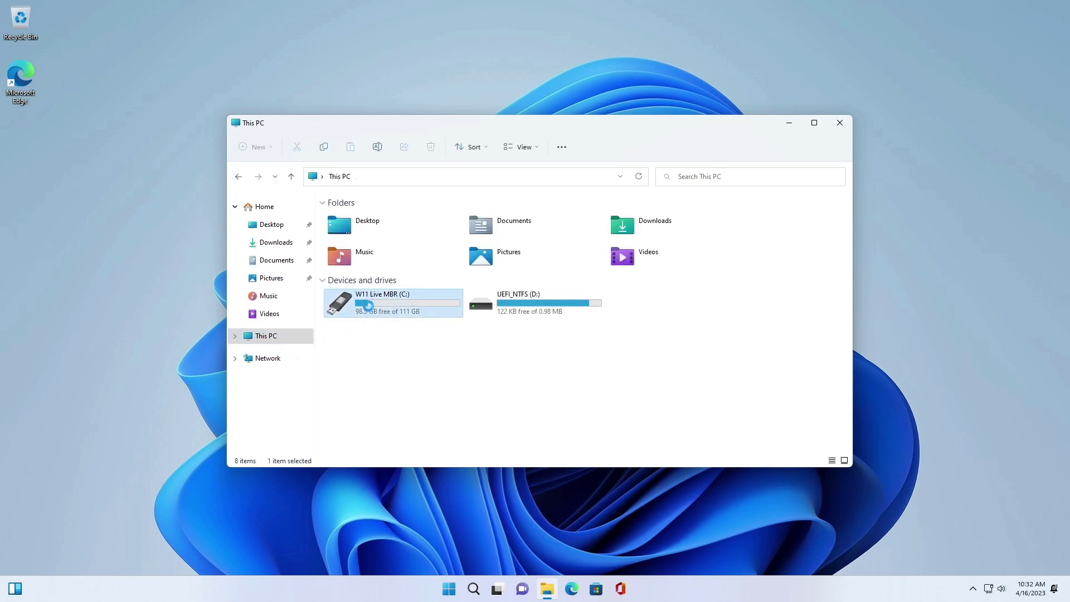
mouse_move(369, 308)
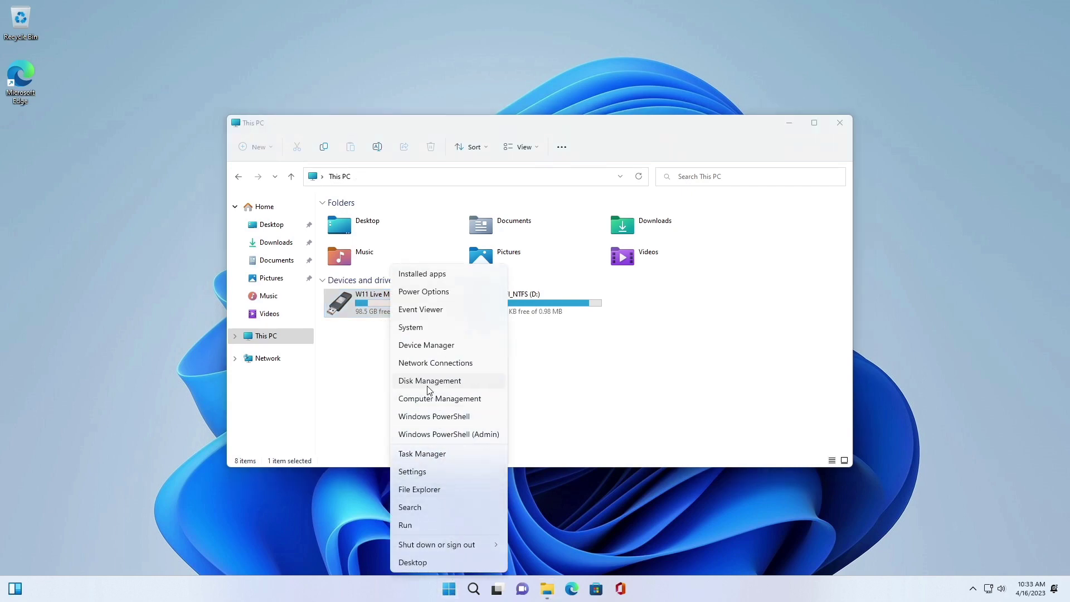
Step: Review the drive's partitions in Disk Management and close it
left_click(429, 389)
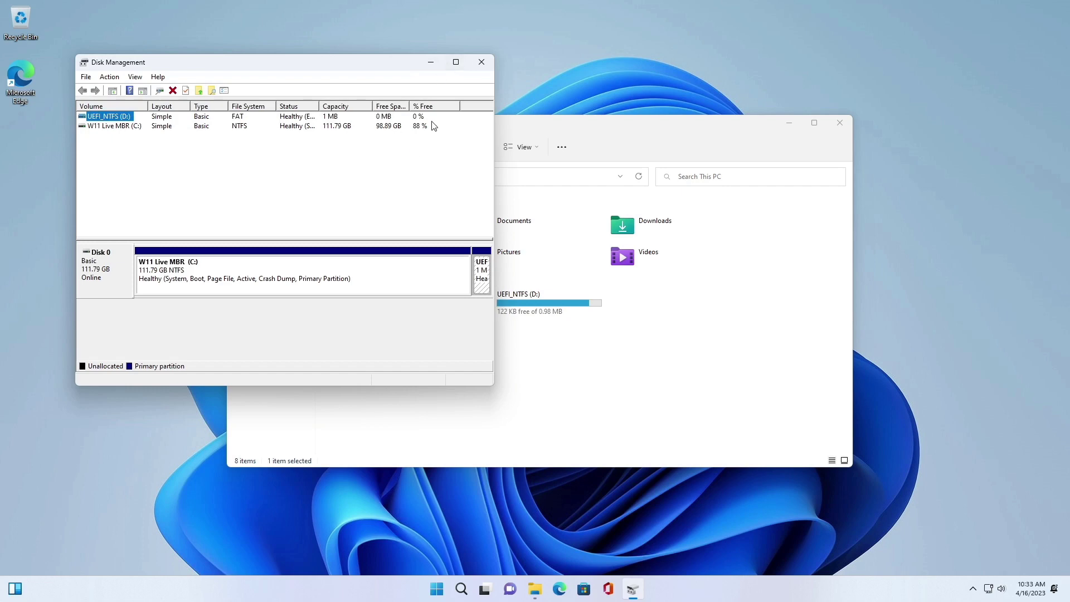
left_click(455, 61)
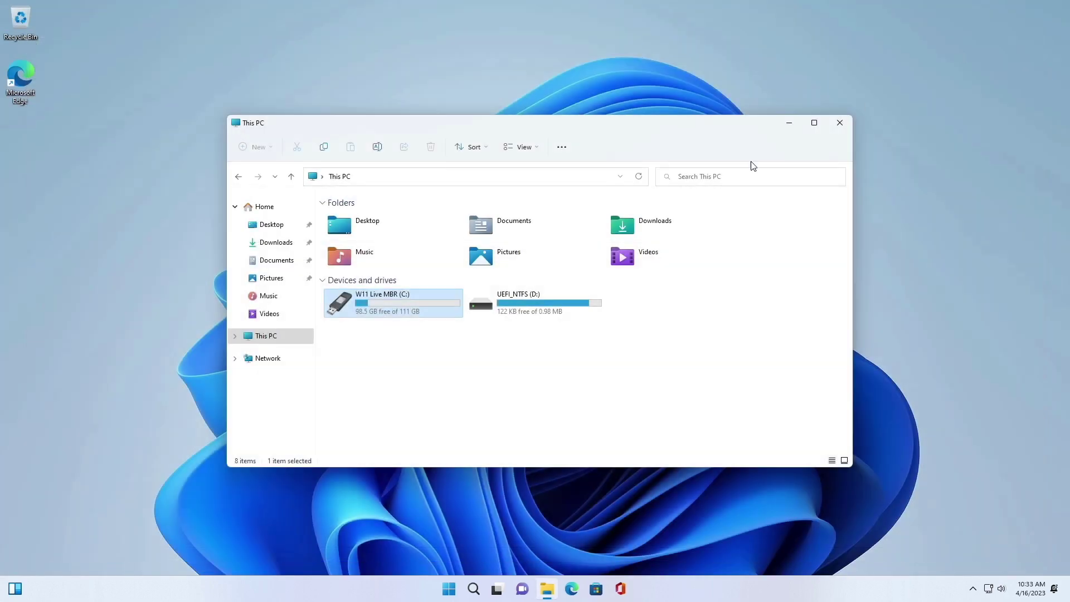
mouse_move(508, 355)
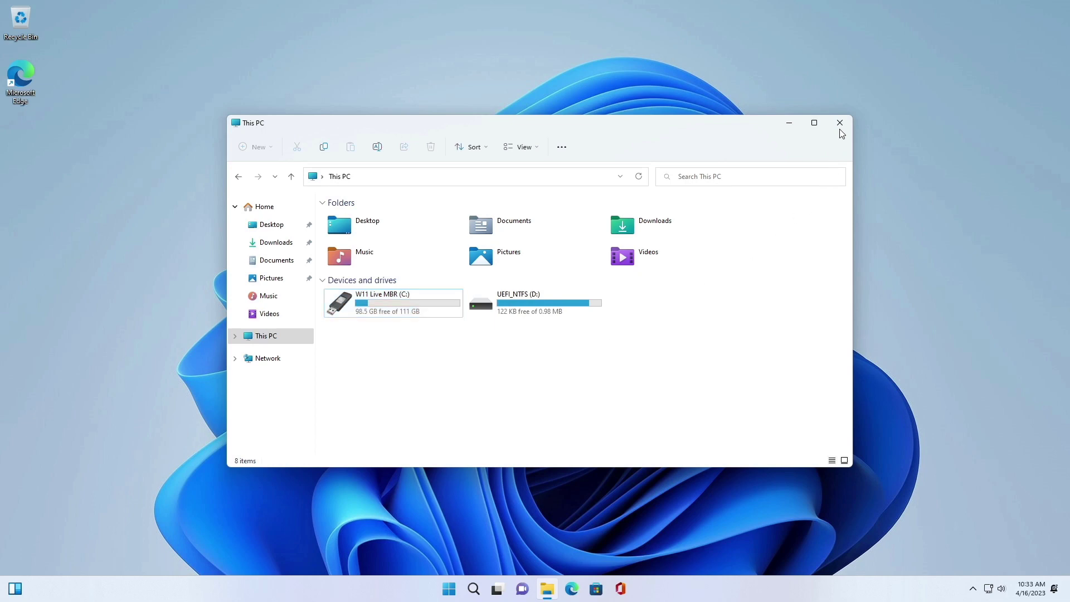
Step: Close File Explorer, leaving the Windows 11 desktop showing
left_click(840, 122)
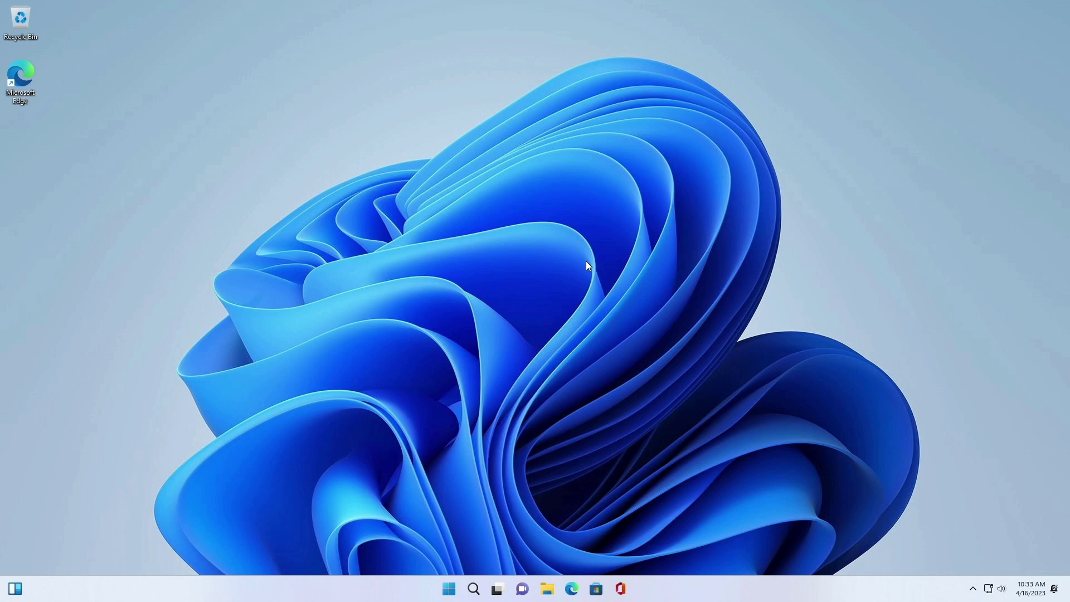
mouse_move(589, 263)
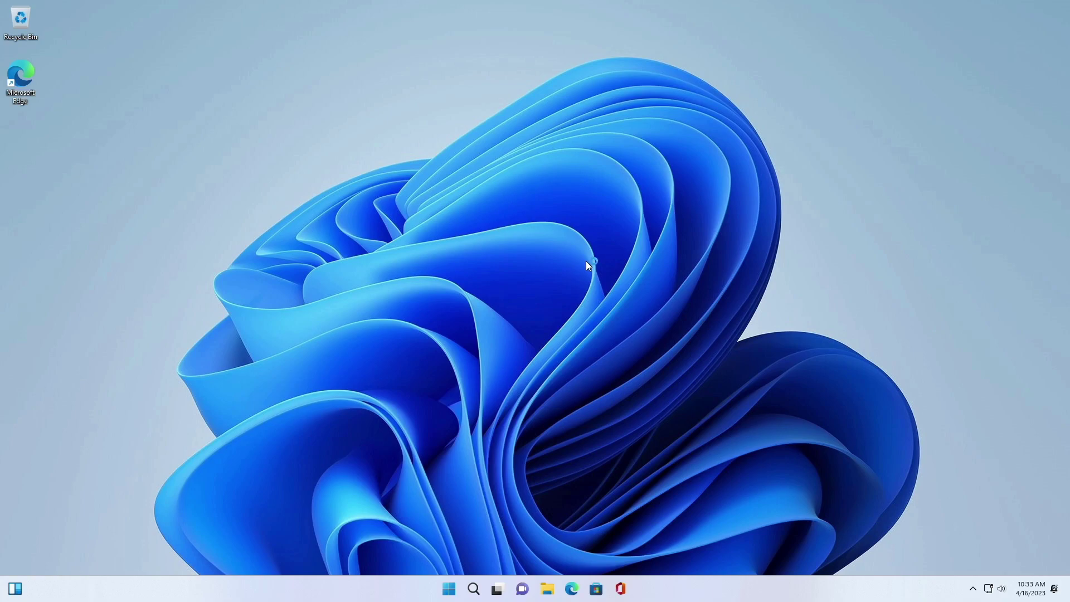